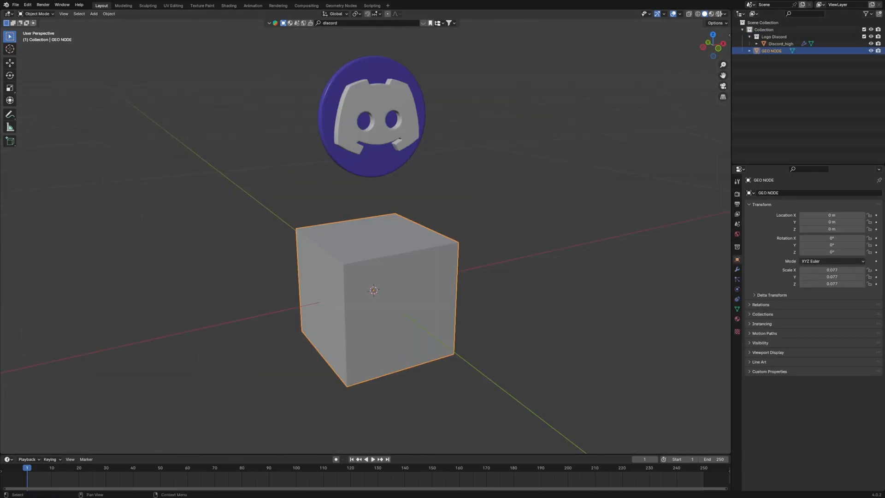
# Create a geometry node tree with Object Info (Discord_high) and Distribute Points on Faces feeding Group Output.
pyautogui.click(341, 4)
pyautogui.write('distri')
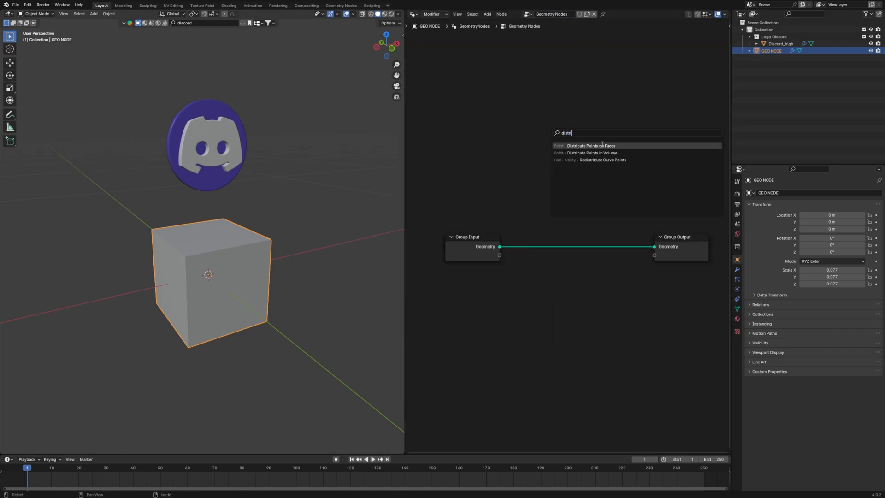
pyautogui.click(593, 145)
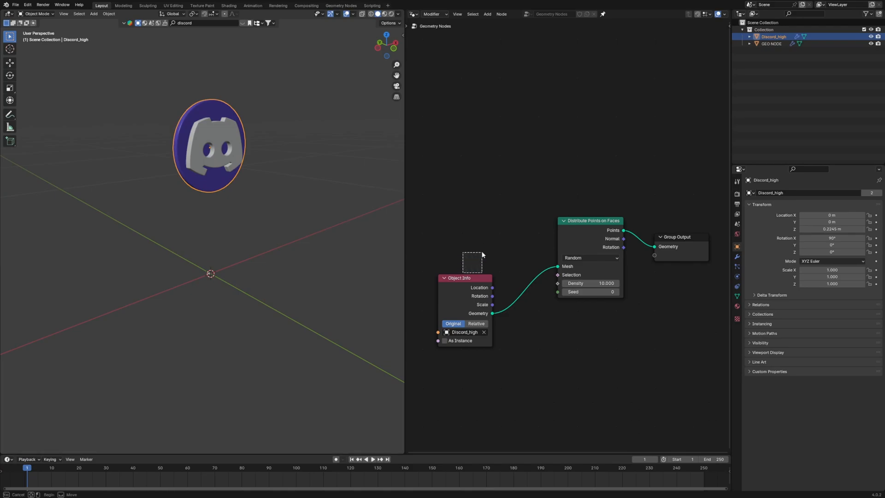
pyautogui.click(490, 279)
pyautogui.write('set point')
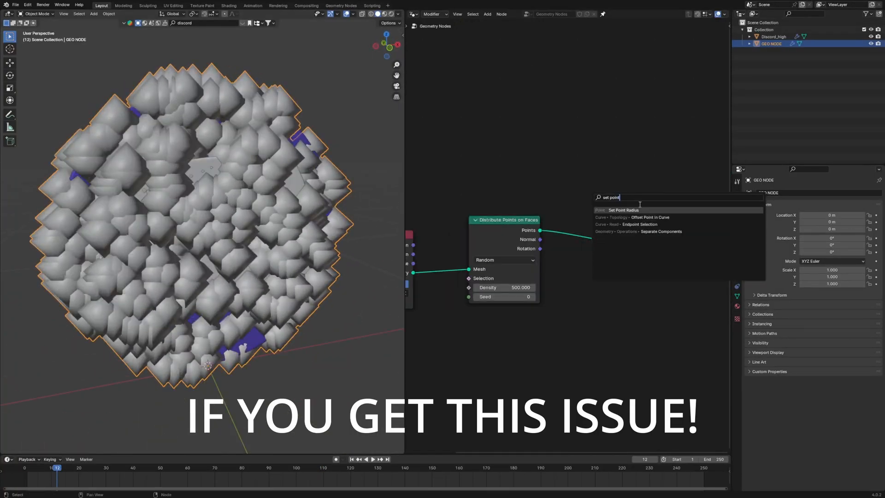
# Add Set Point Radius at 0.01 m and a Join Geometry node inside the simulation zone.
pyautogui.click(623, 210)
pyautogui.write('jo')
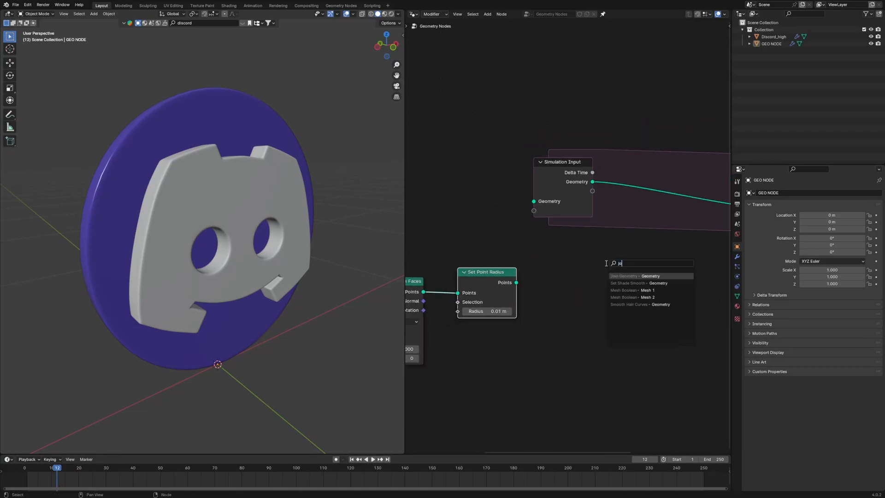
pyautogui.click(624, 275)
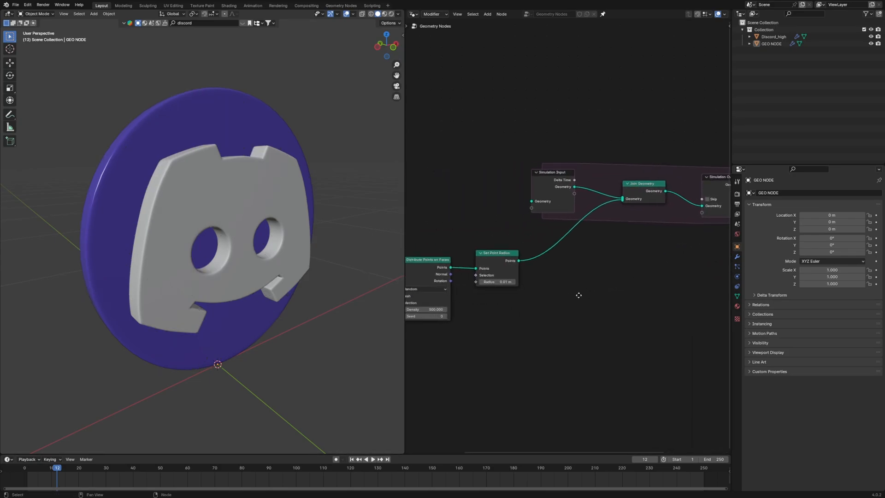
# Add a Scene Time node driving the scatter Seed with Frame, and preview the spawning in playback.
pyautogui.click(354, 460)
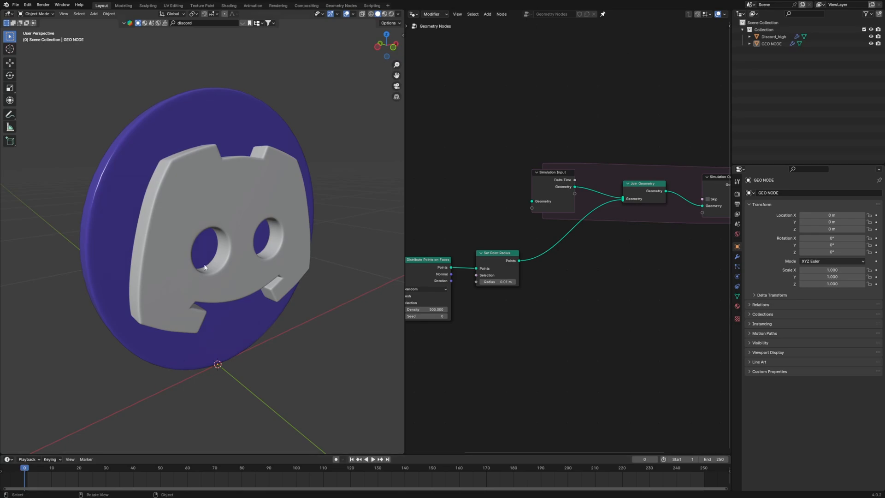
pyautogui.click(373, 457)
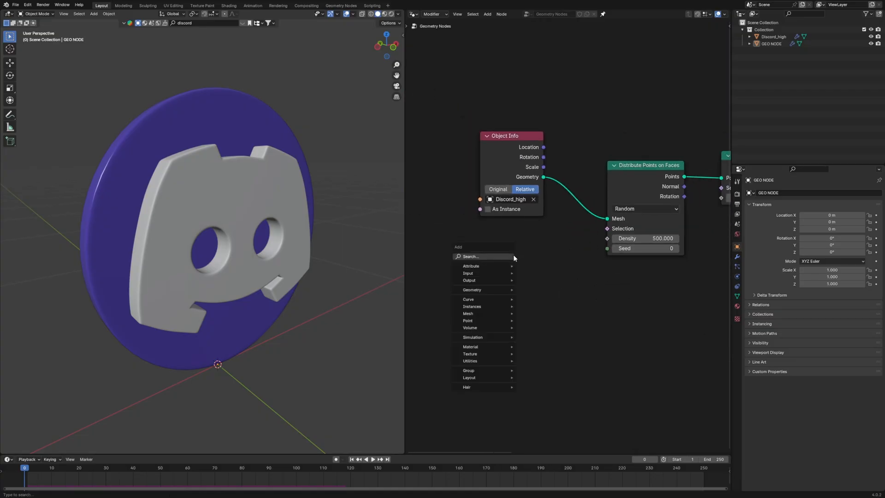
pyautogui.write('scene')
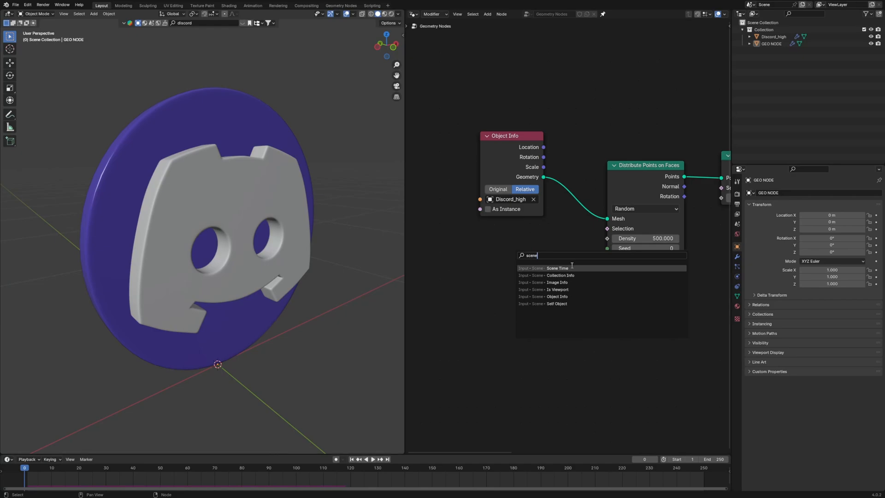
pyautogui.click(558, 268)
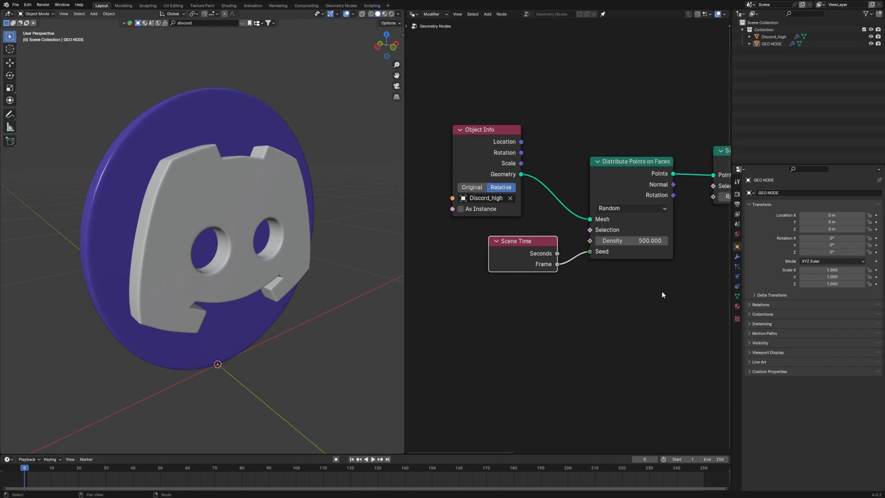
pyautogui.click(372, 459)
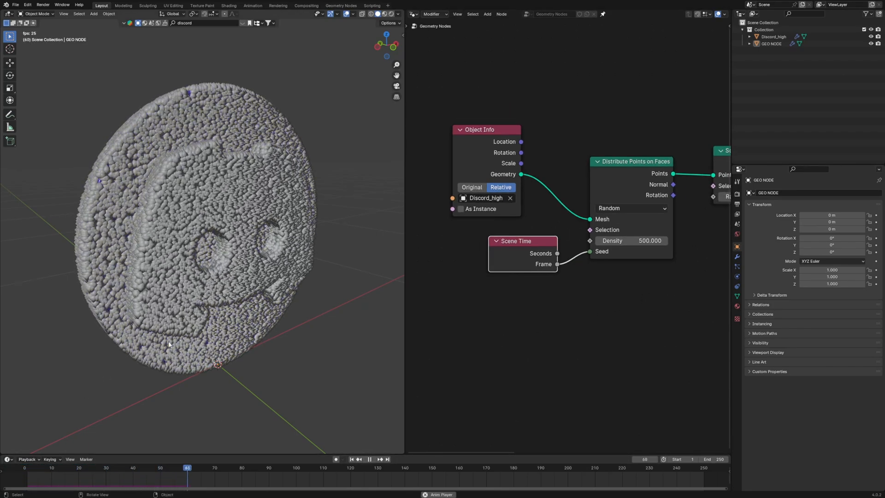
pyautogui.click(369, 460)
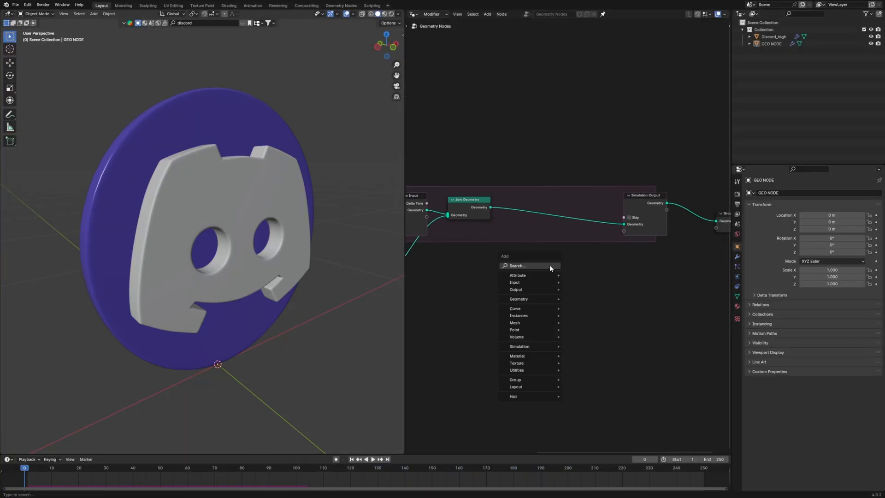
# Drop a Store Named Attribute node before Simulation Output and set its data type.
pyautogui.write('store')
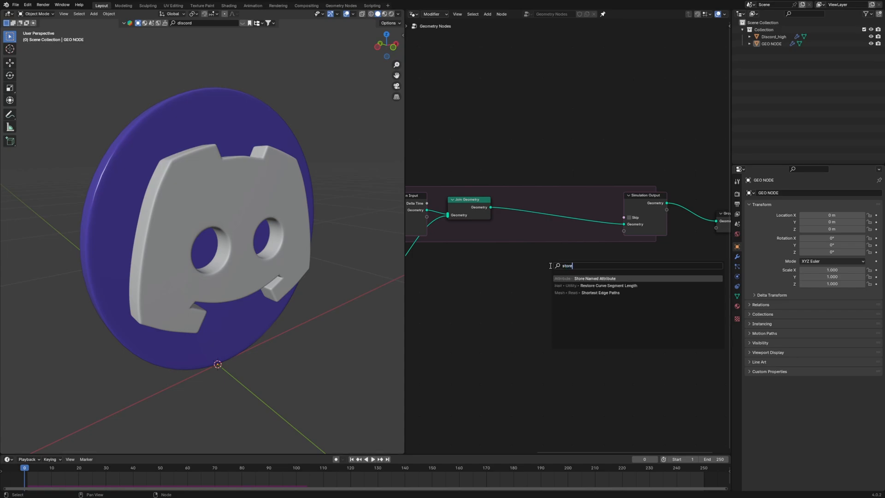
pyautogui.click(595, 278)
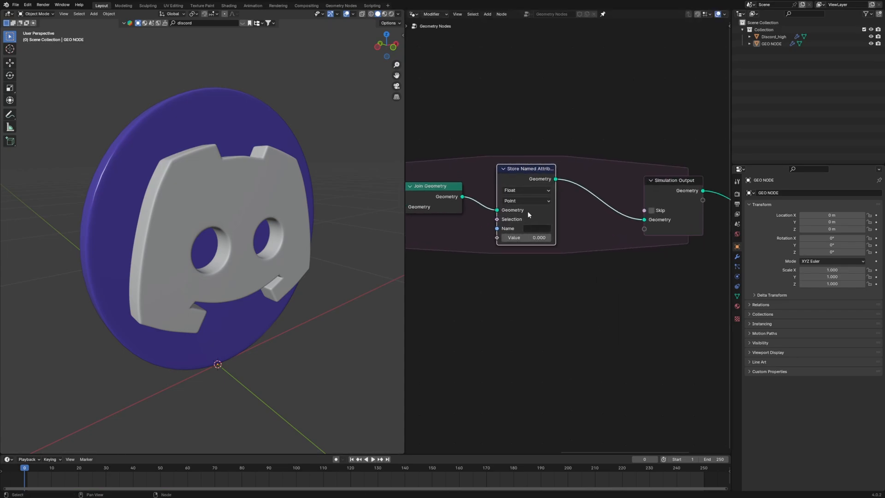
pyautogui.click(526, 190)
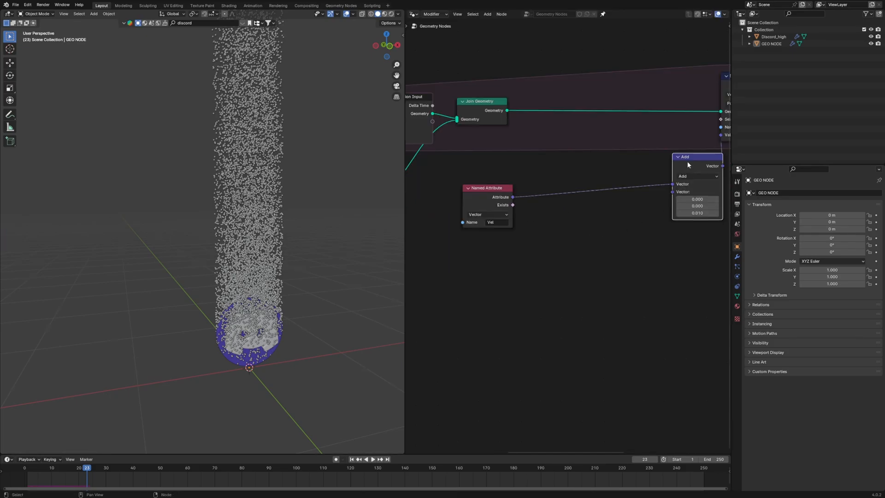
# Add a Noise Texture and a Vector Math Scale node with factor 0.010 feeding the velocity Add.
pyautogui.write('noise')
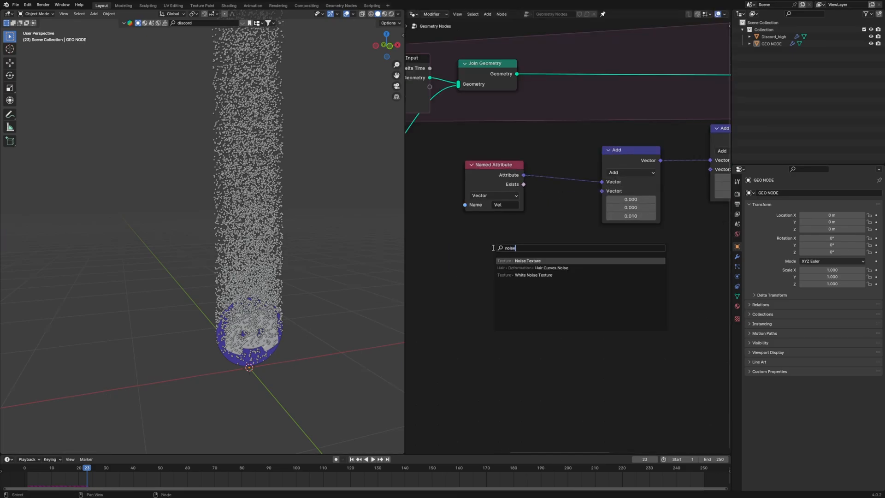
pyautogui.click(528, 260)
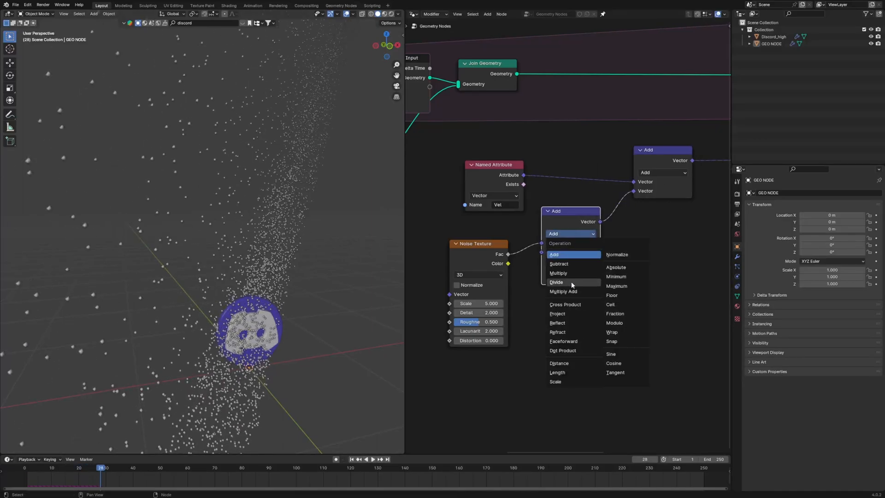
pyautogui.moveTo(566, 381)
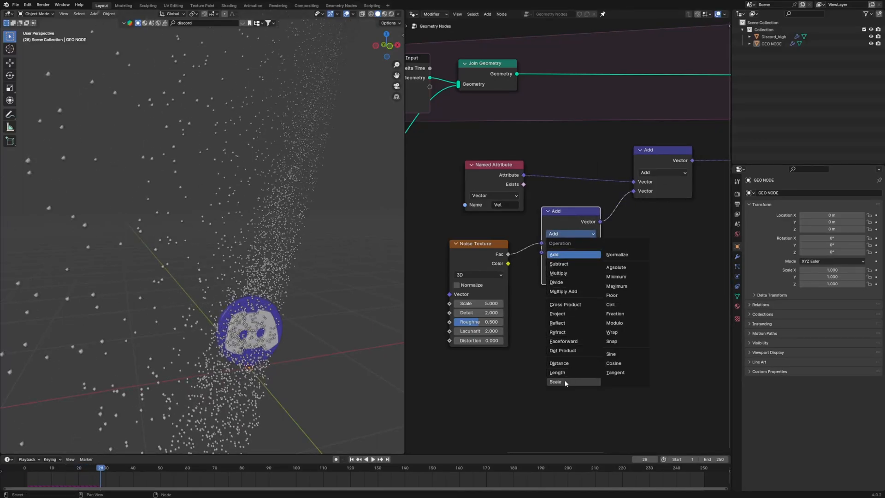
pyautogui.click(556, 382)
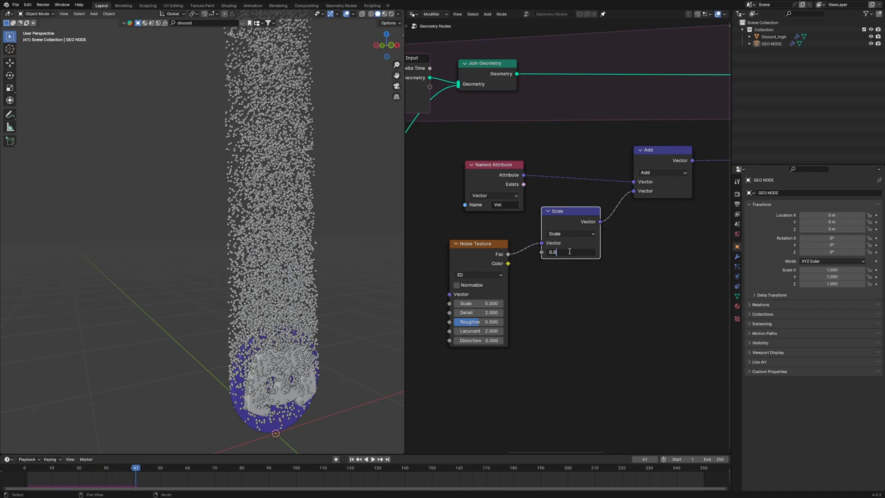
pyautogui.write('0.010')
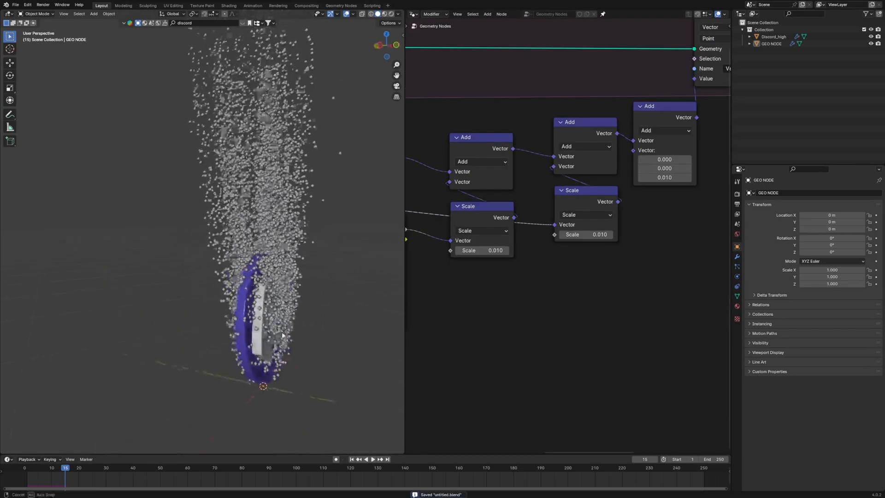
# Lower the Vector Math Scale factor on the noise to 0.005.
pyautogui.click(375, 459)
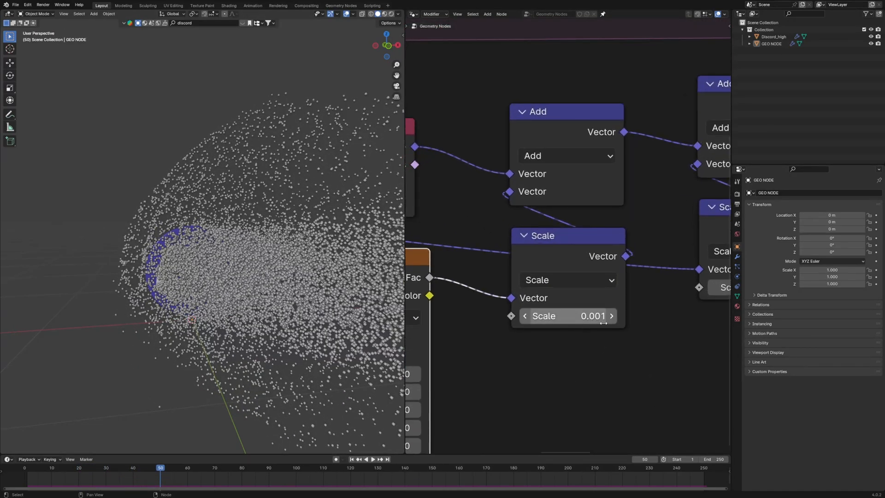
pyautogui.click(566, 315)
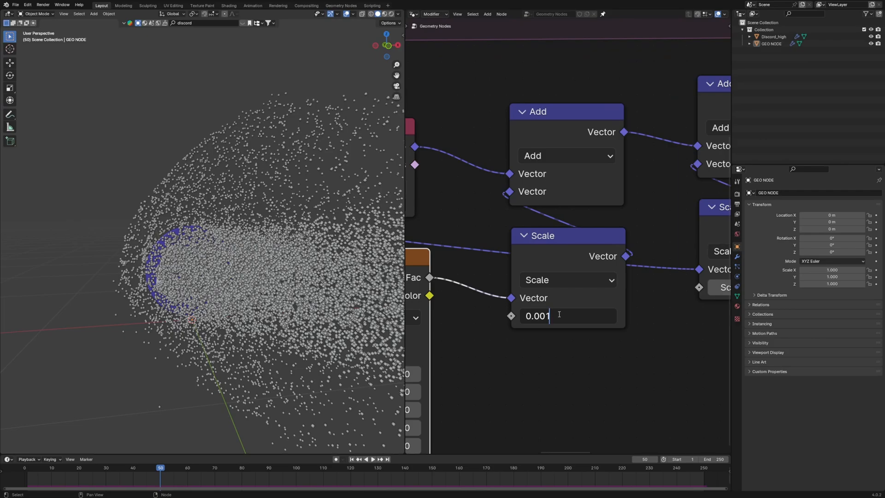
pyautogui.write('0.005')
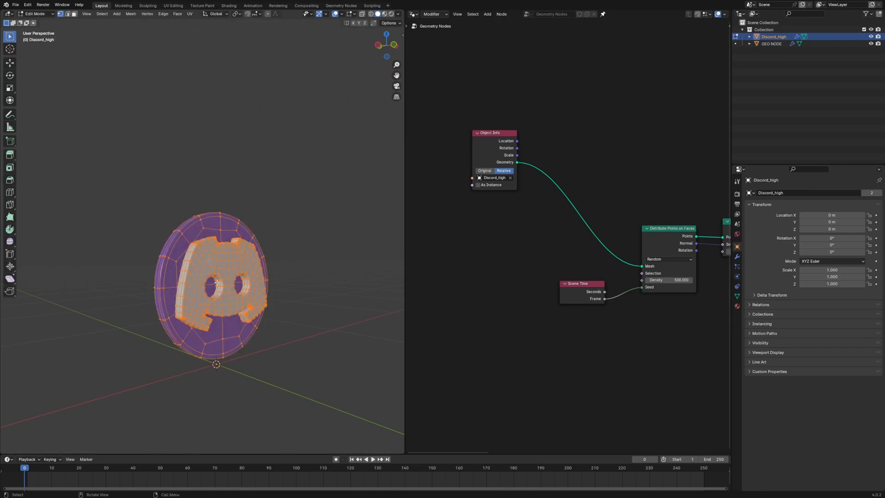
# Unwrap the UVs of the whole Discord_high mesh in Edit Mode.
pyautogui.click(190, 13)
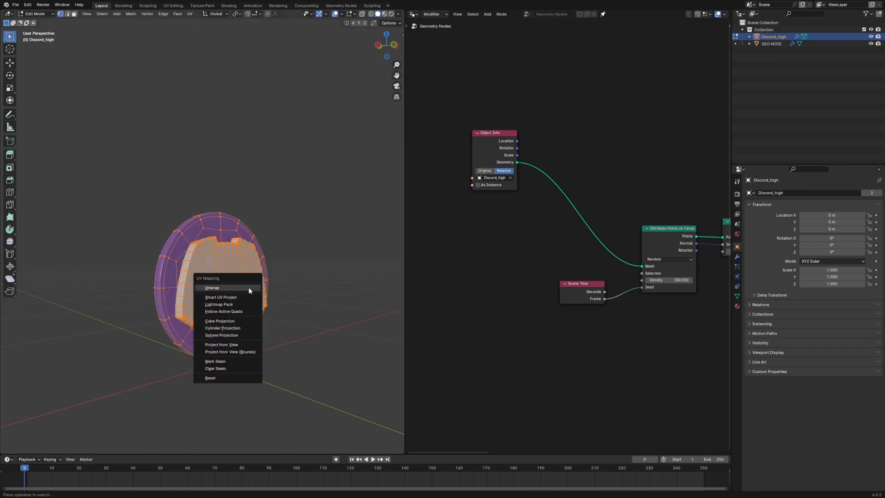
pyautogui.moveTo(221, 297)
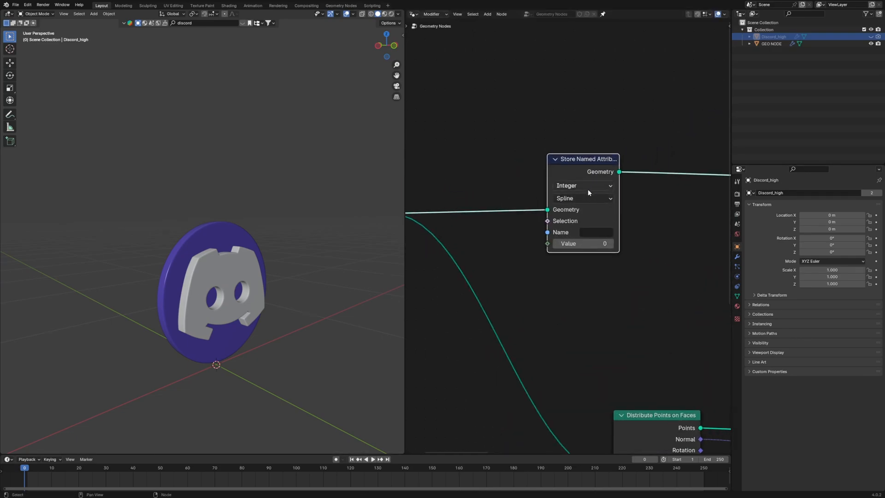
# Name the stored UV attribute 'map1' on the logo geometry.
pyautogui.click(592, 232)
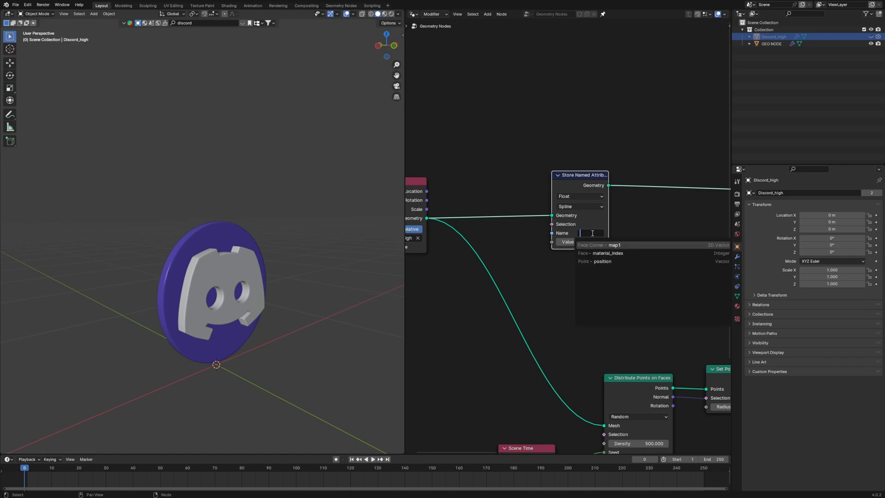
pyautogui.write('map1')
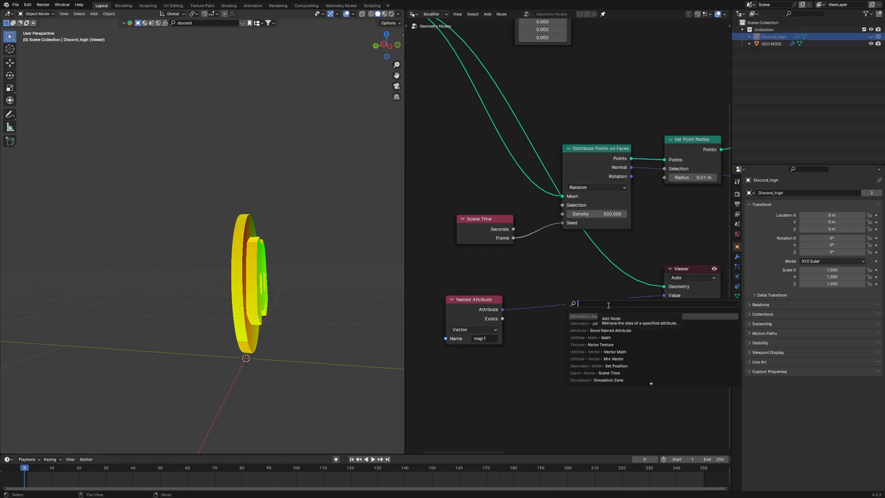
# Add a Gradient Texture driven by the map1 attribute and begin searching for an Equal compare node.
pyautogui.write('gradient')
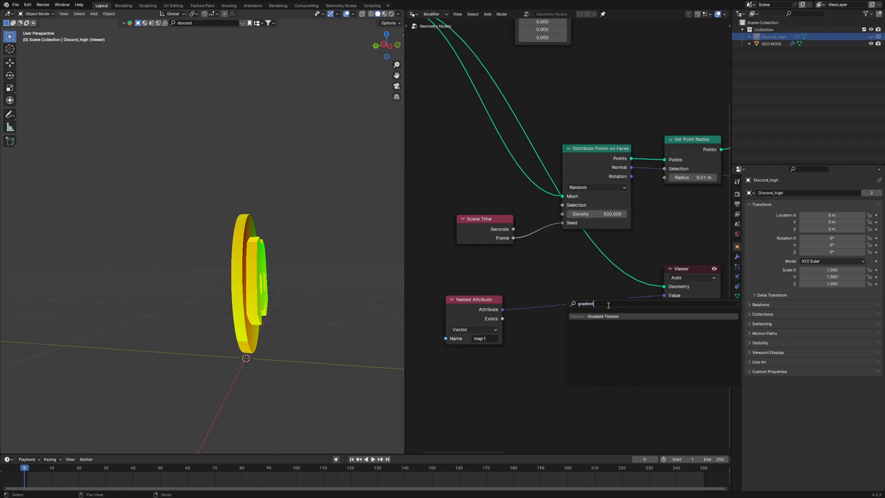
pyautogui.click(604, 316)
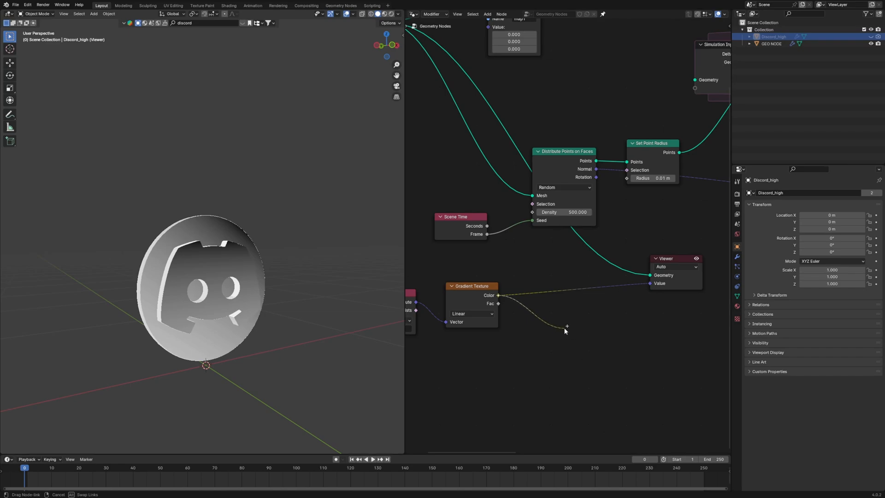
pyautogui.click(568, 327)
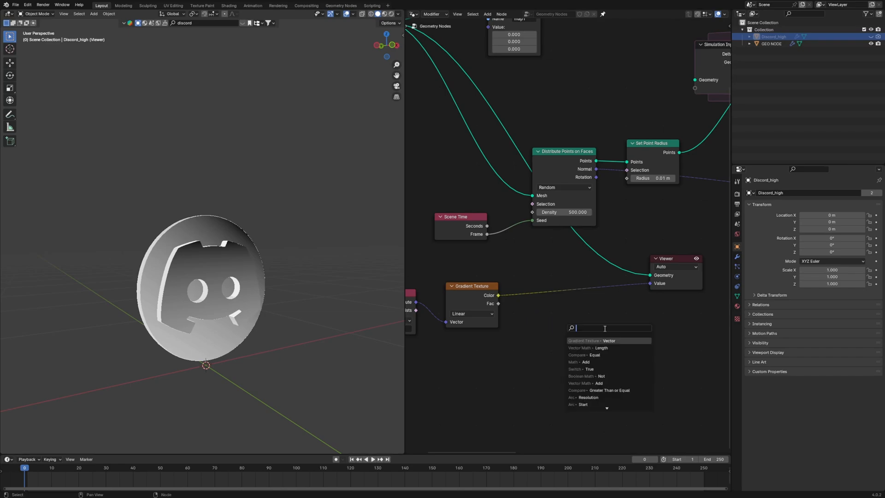
pyautogui.write('equal')
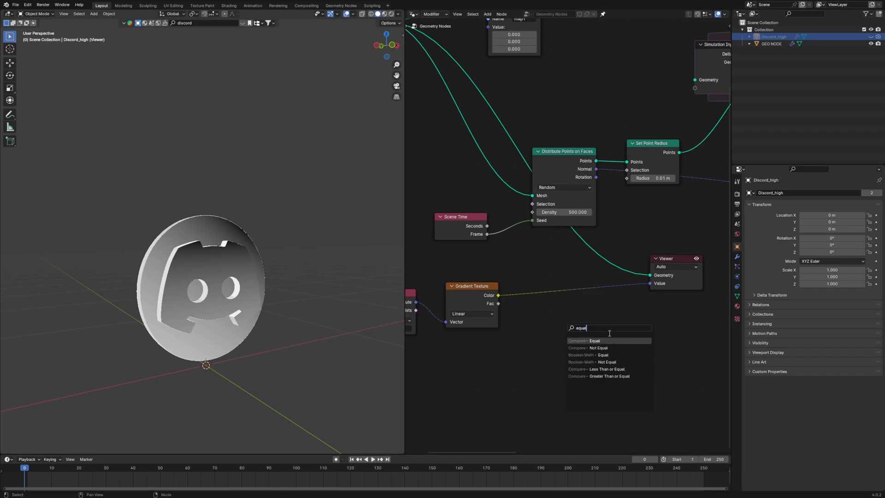
# Add a Float Equal compare on the gradient colour with B 0.99 and Epsilon 0.02.
pyautogui.click(594, 340)
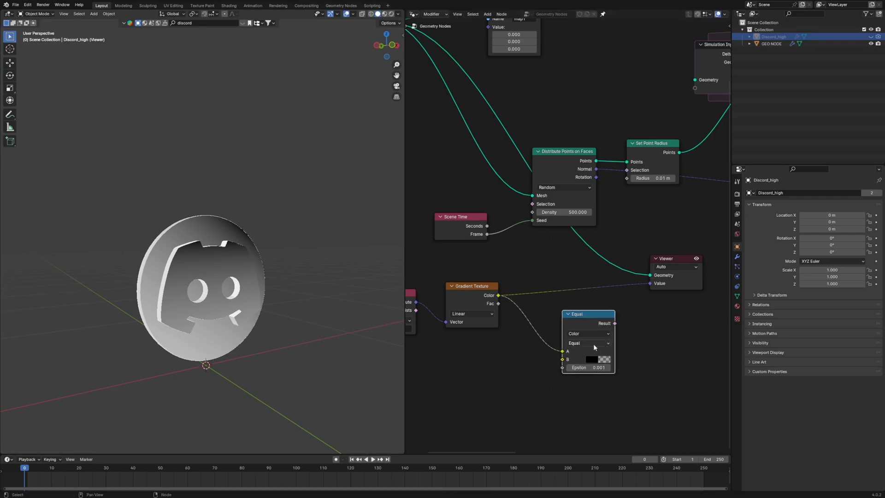
pyautogui.click(589, 334)
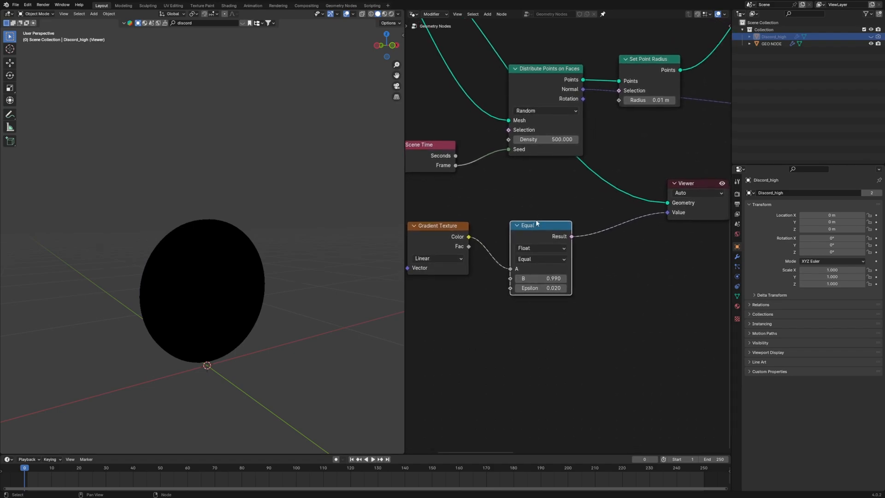
pyautogui.moveTo(527, 225); pyautogui.dragTo(522, 229)
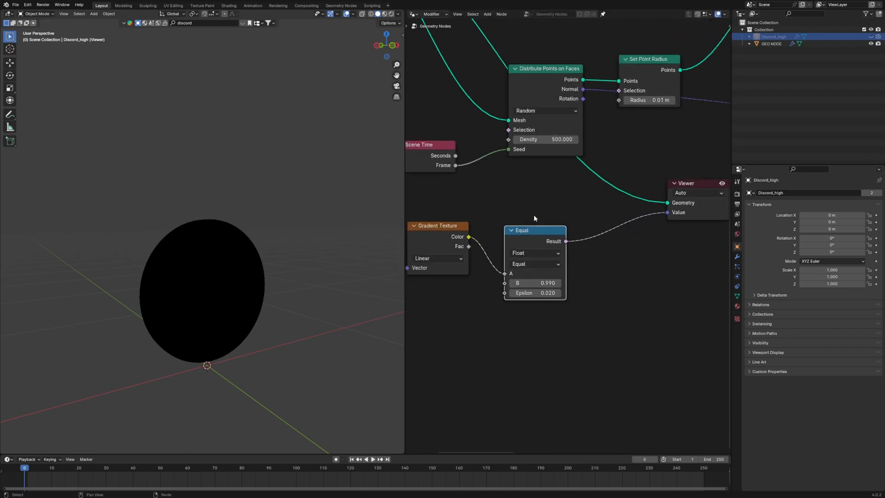
pyautogui.moveTo(534, 219); pyautogui.dragTo(559, 207)
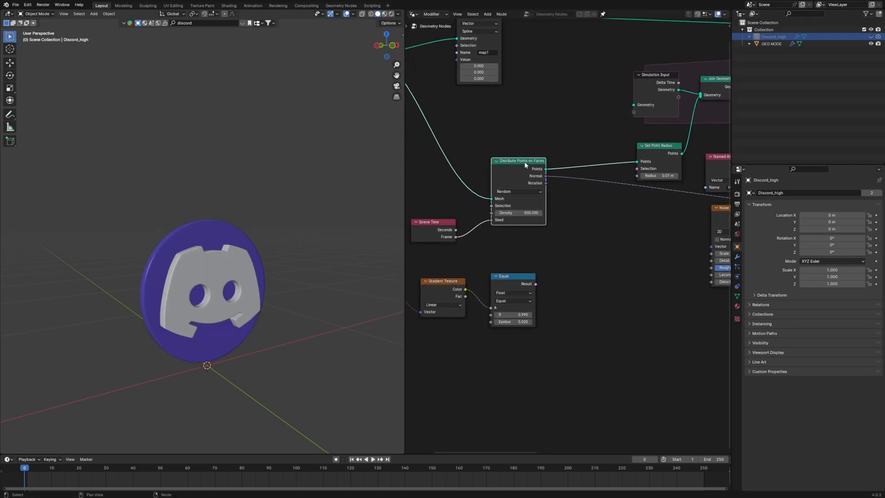
# Delete the scattered points with a Delete Geometry node fed by the Equal result.
pyautogui.moveTo(519, 161); pyautogui.dragTo(525, 165)
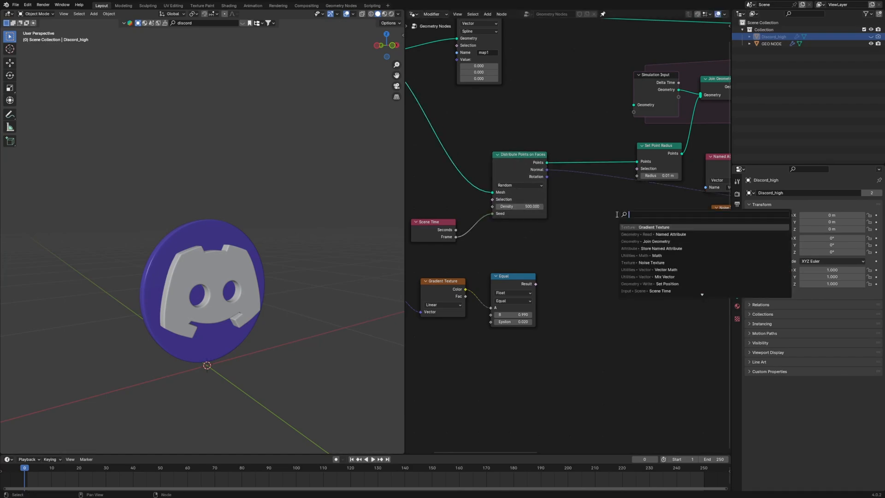
pyautogui.write('dele')
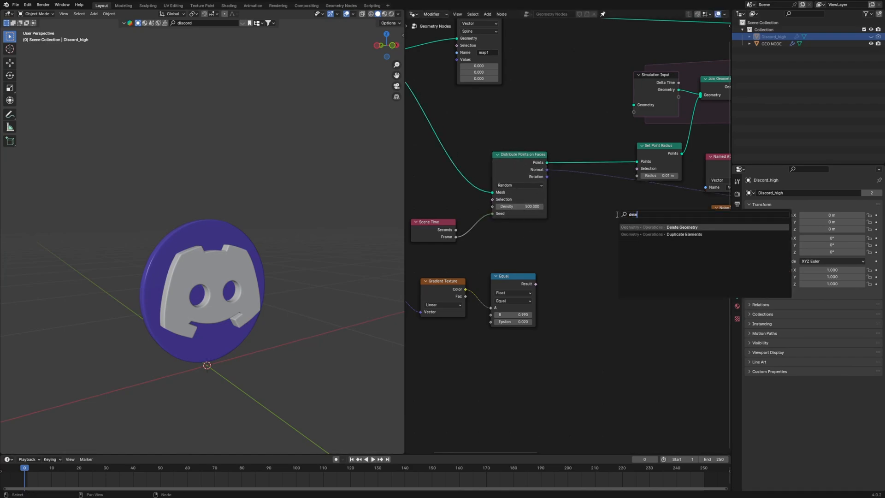
pyautogui.click(683, 227)
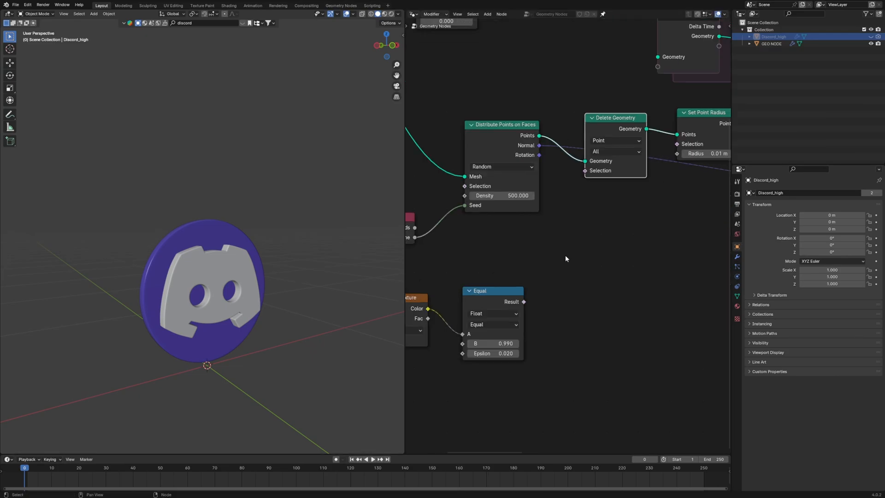
pyautogui.moveTo(524, 302); pyautogui.dragTo(660, 251)
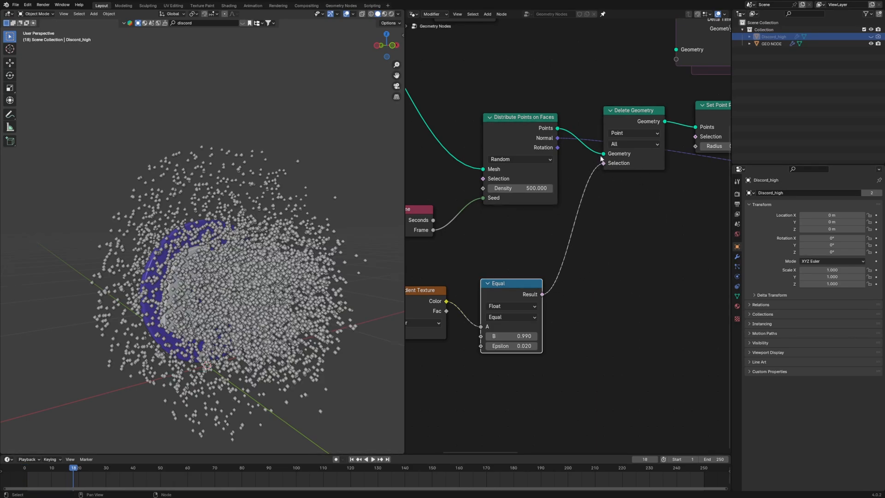
pyautogui.moveTo(500, 283); pyautogui.dragTo(506, 262)
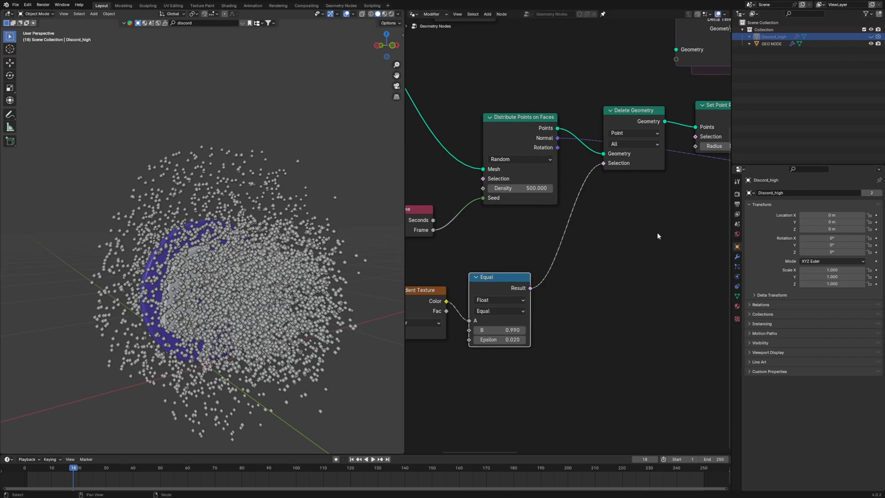
pyautogui.moveTo(634, 208)
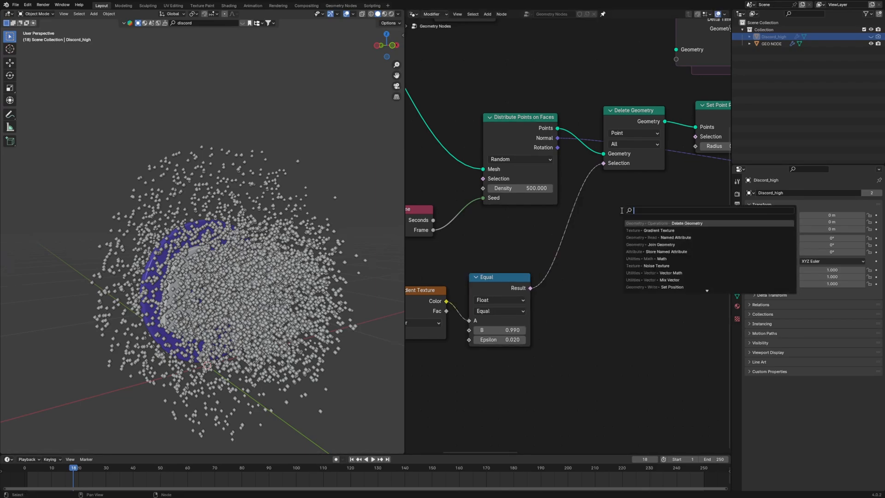
# Invert the selection with a Boolean Math Not node placed between Equal and the deletion.
pyautogui.write('boole')
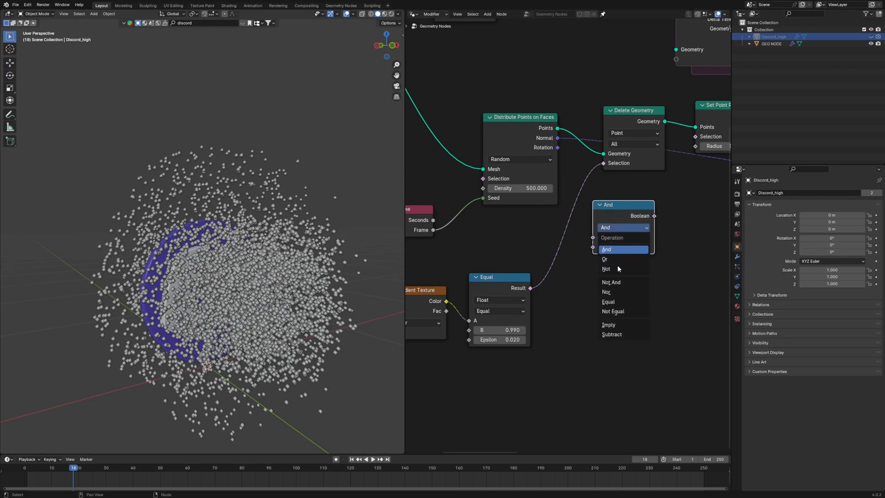
pyautogui.click(606, 269)
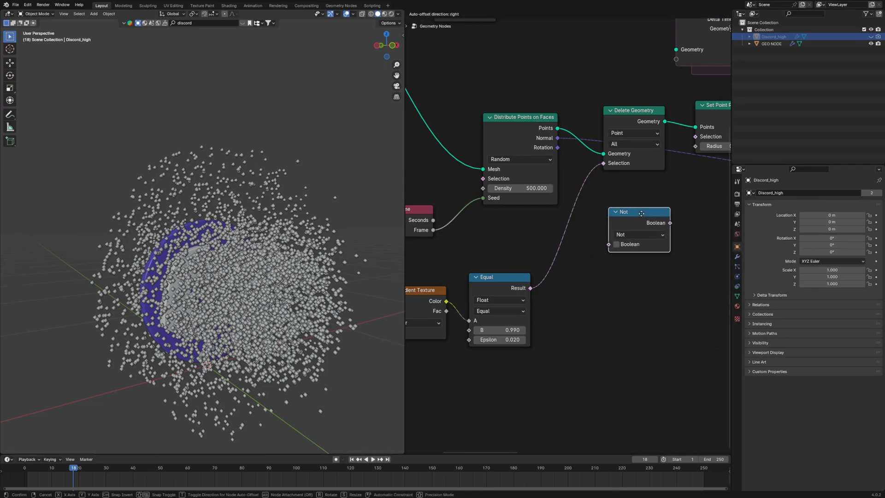
pyautogui.moveTo(638, 212); pyautogui.dragTo(565, 219)
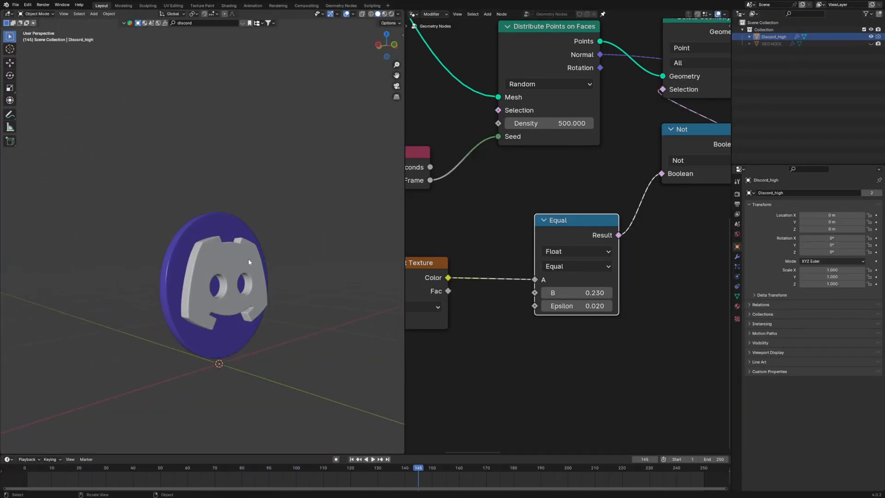
# Inspect the logo's UVs in a UV editor below the viewport, then set Equal's B to 0.31.
pyautogui.press('Tab')
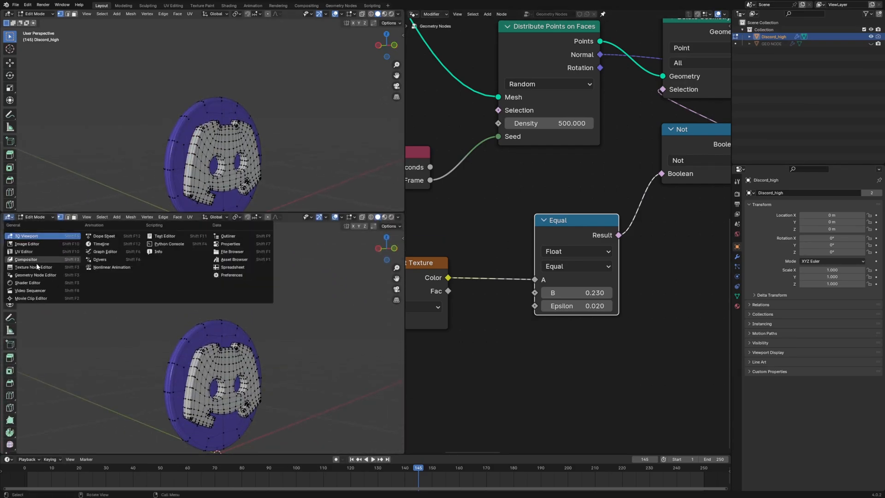
pyautogui.click(24, 251)
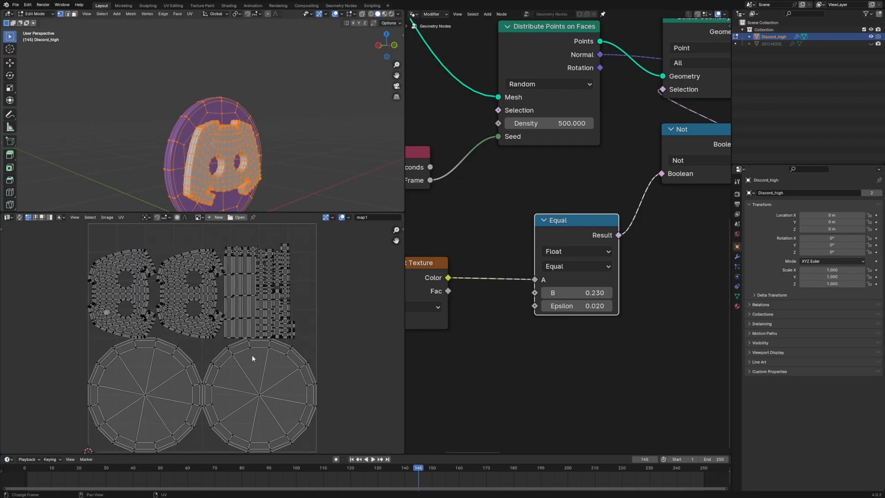
pyautogui.press('r')
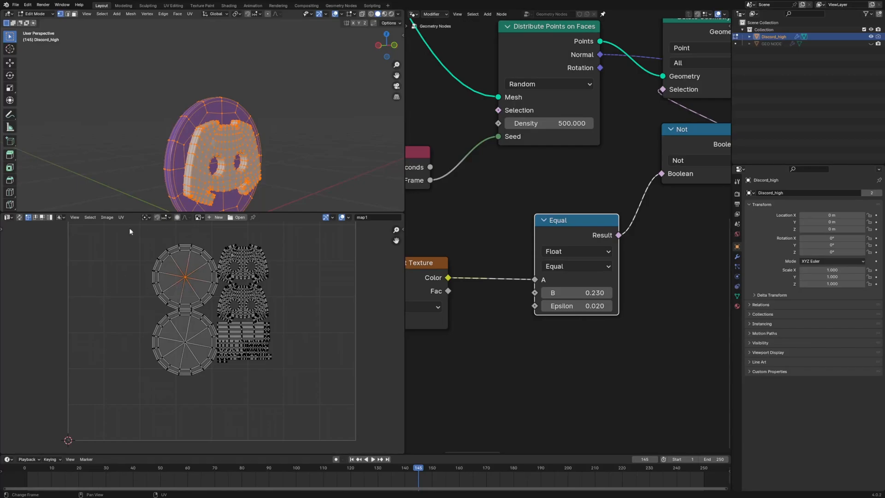
pyautogui.moveTo(180, 276); pyautogui.dragTo(126, 282)
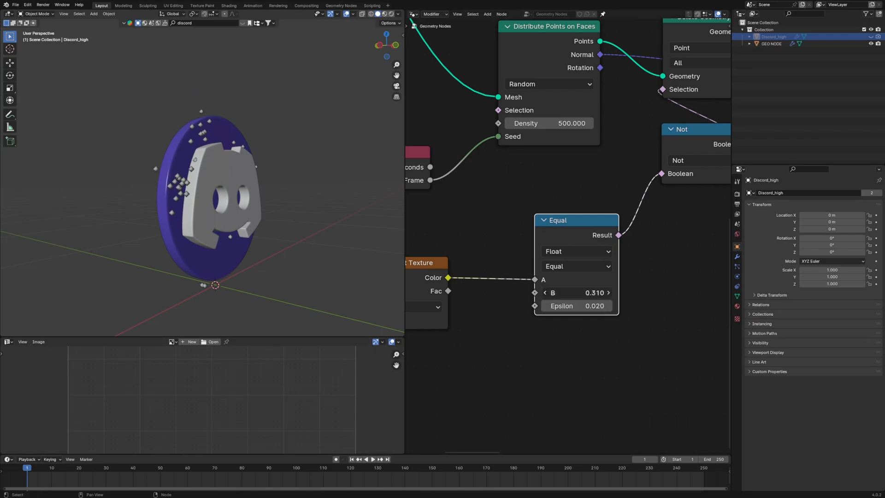
pyautogui.click(576, 292)
pyautogui.write('insta')
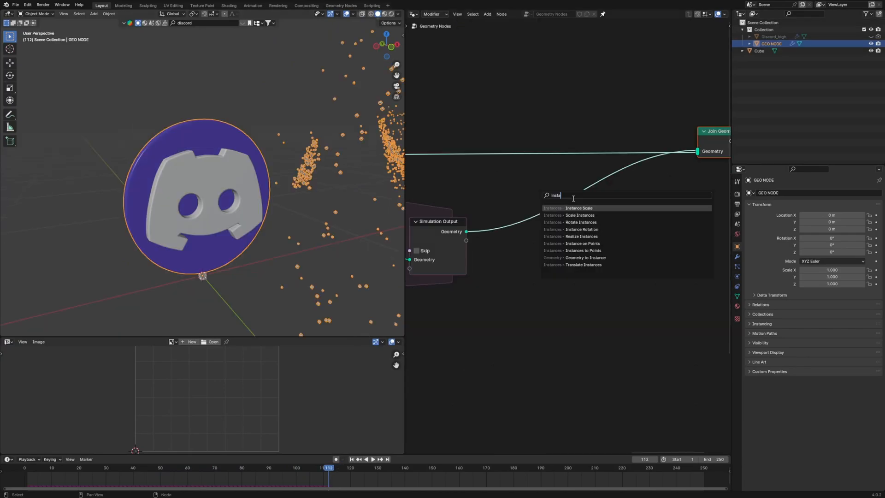
# Add an Instance on Points node to place geometry on the scattered points.
pyautogui.click(583, 243)
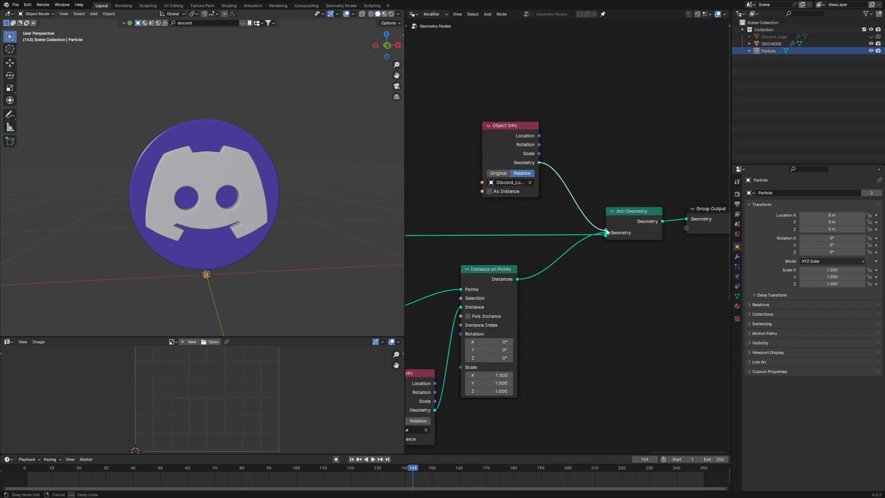
# Assign the material named 'Material' in the Set Material node.
pyautogui.click(555, 184)
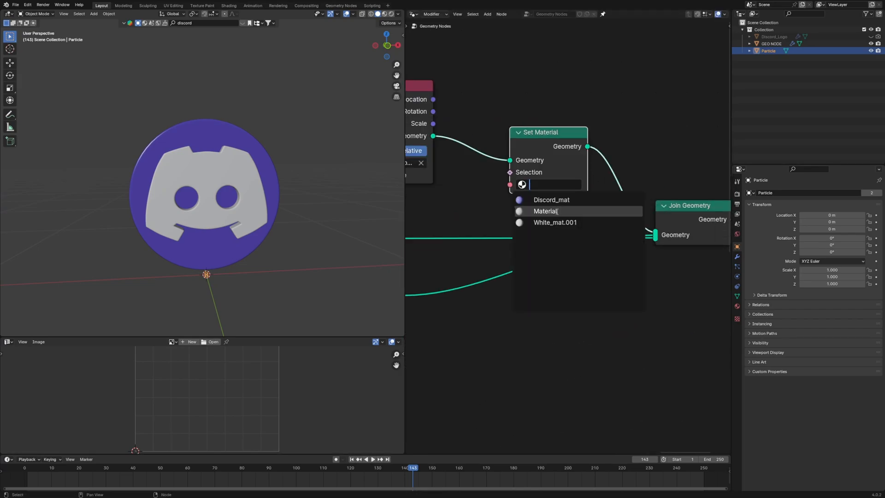
pyautogui.click(546, 212)
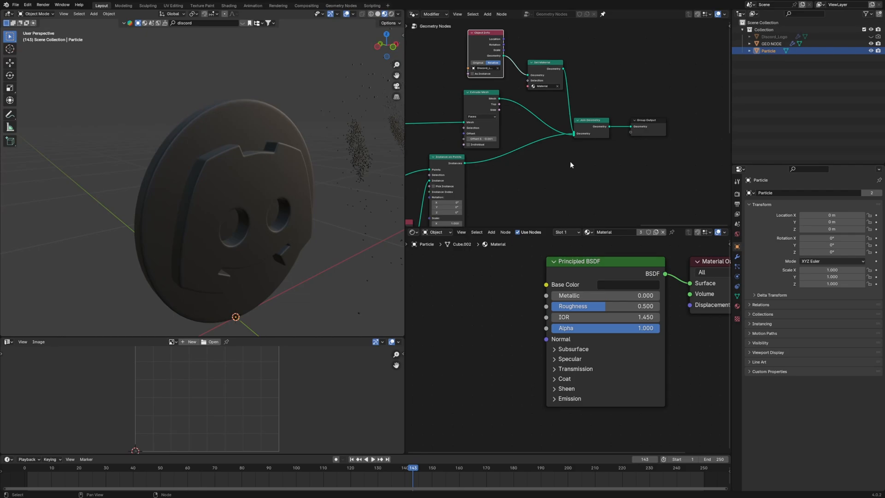
pyautogui.moveTo(611, 307)
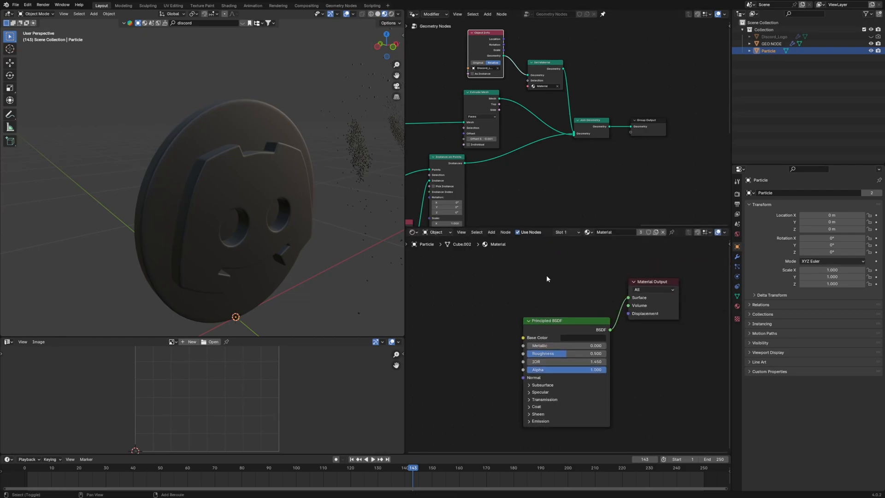
# Add a Transparent BSDF shader to the GEO NODE material.
pyautogui.write('transpa')
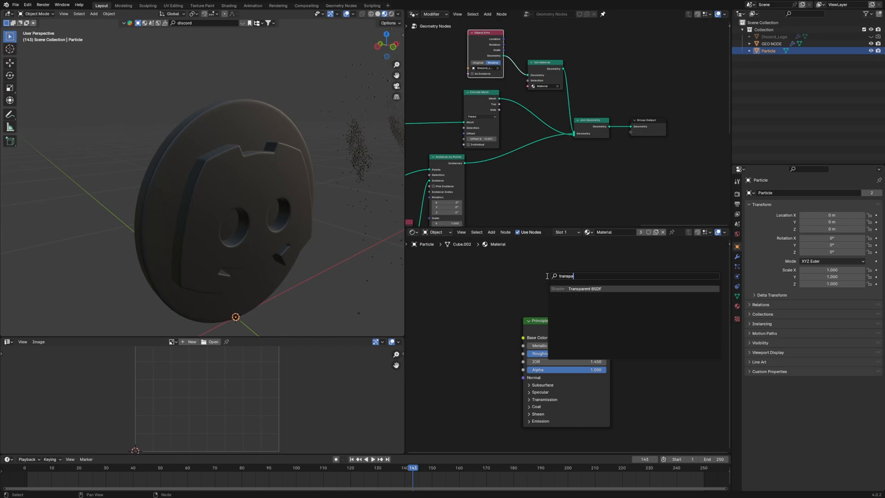
pyautogui.click(585, 288)
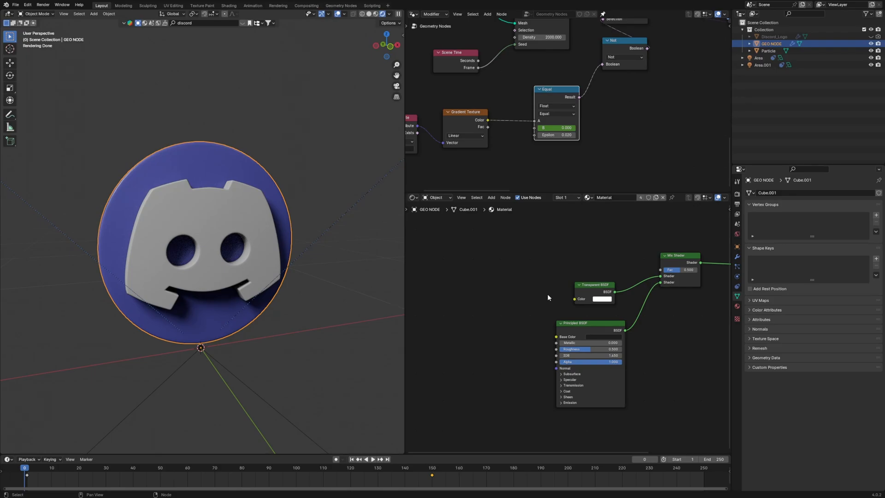
pyautogui.moveTo(559, 295)
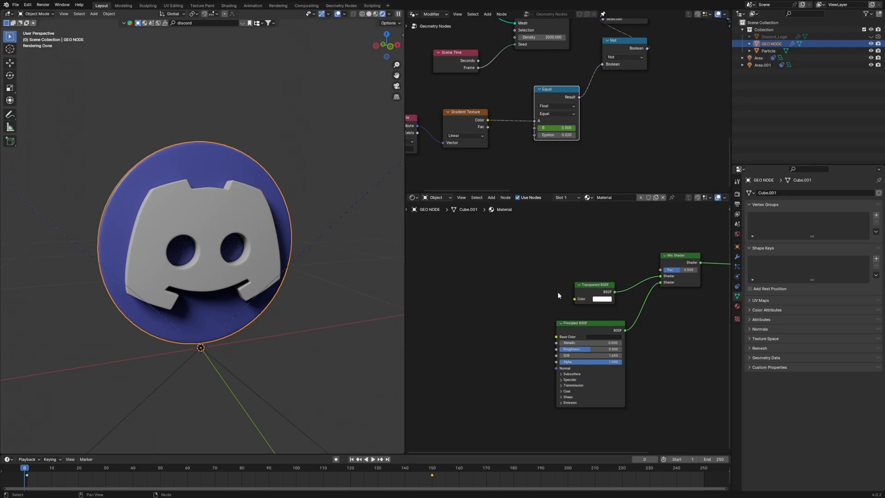
# Add a UV Map input and a Map Range node with From Min 0.99.
pyautogui.write('uv')
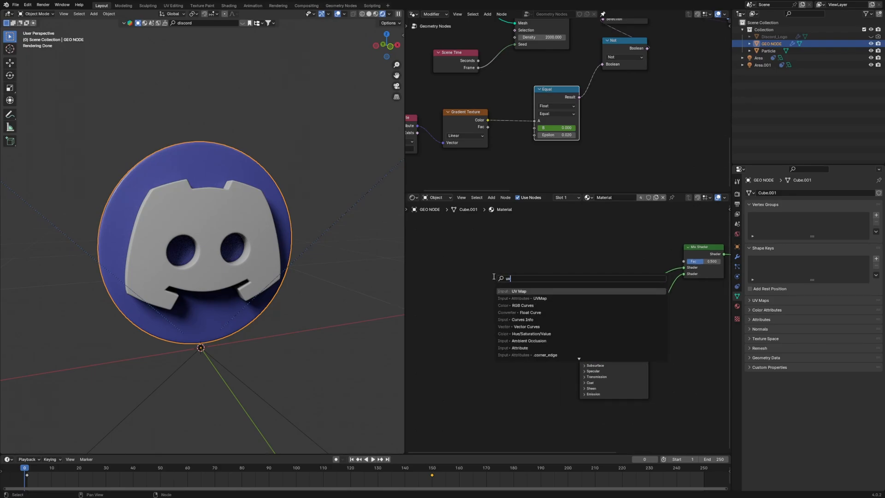
pyautogui.click(519, 290)
pyautogui.write('map')
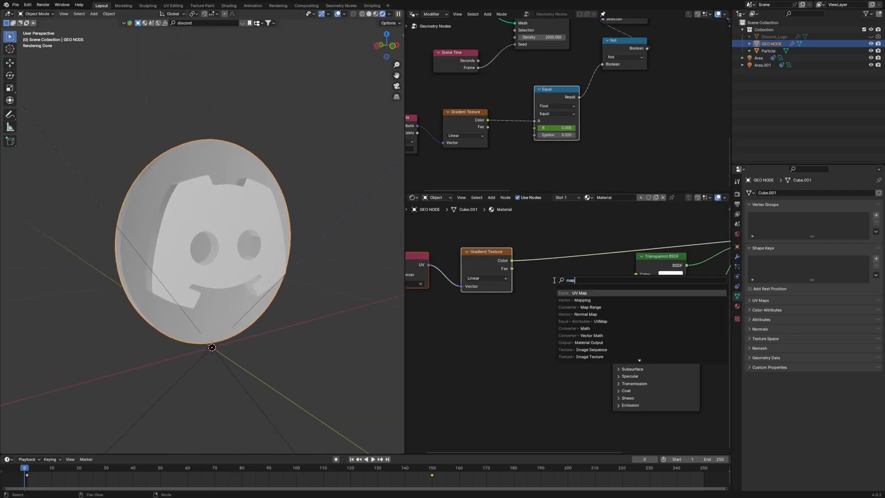
pyautogui.click(591, 307)
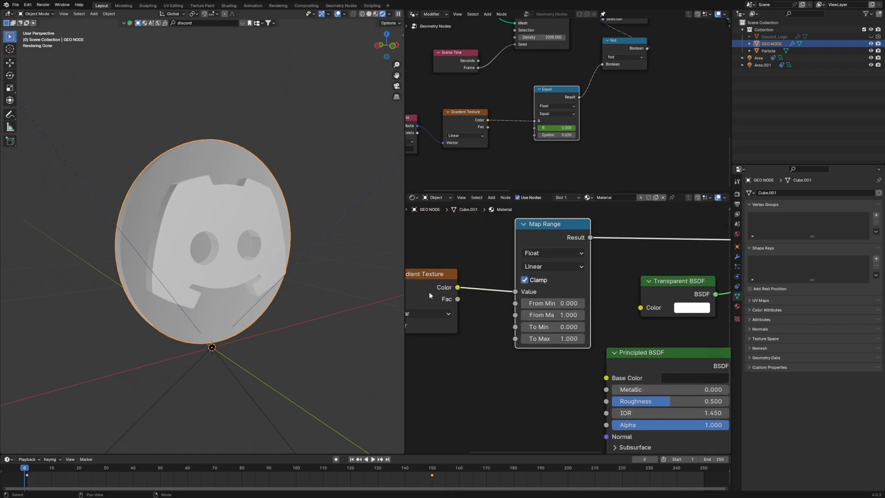
pyautogui.doubleClick(552, 302)
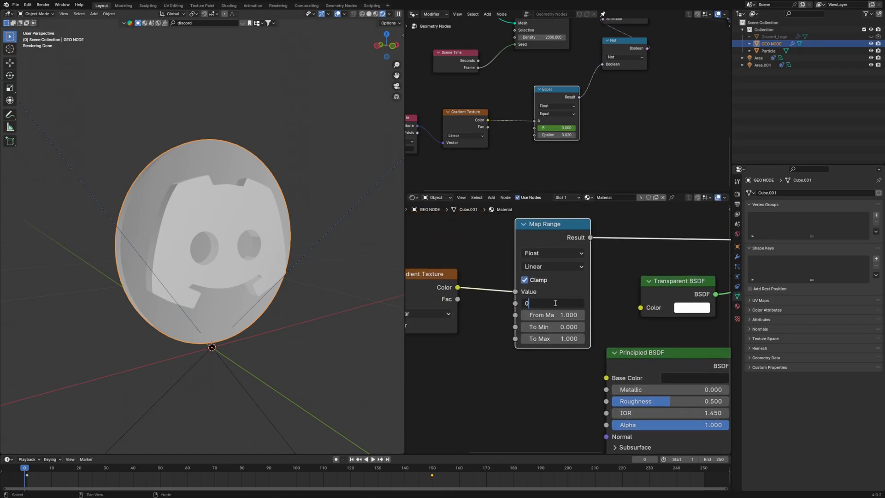
pyautogui.write('0.990')
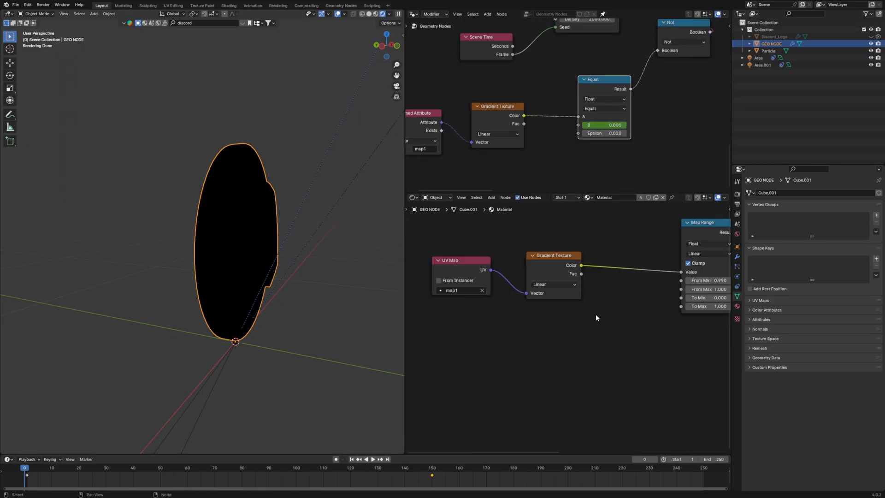
pyautogui.moveTo(603, 310)
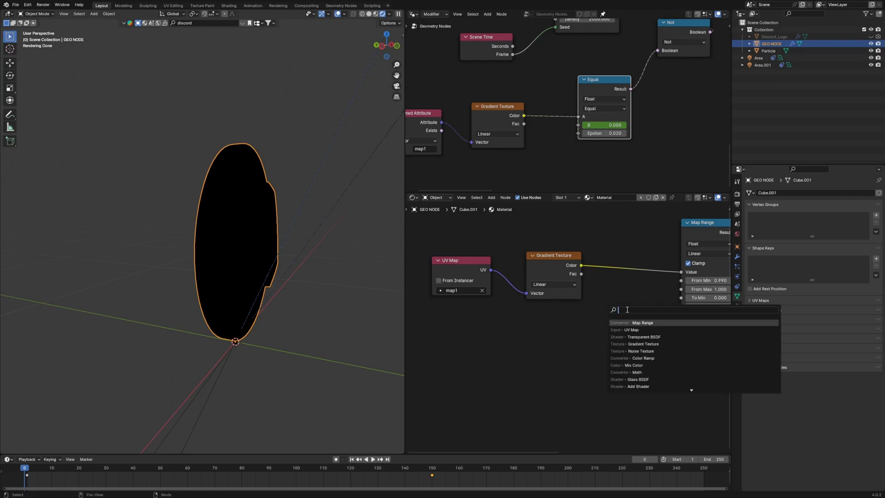
# Insert an Add Math node offsetting the gradient mask and drag its value up.
pyautogui.write('math')
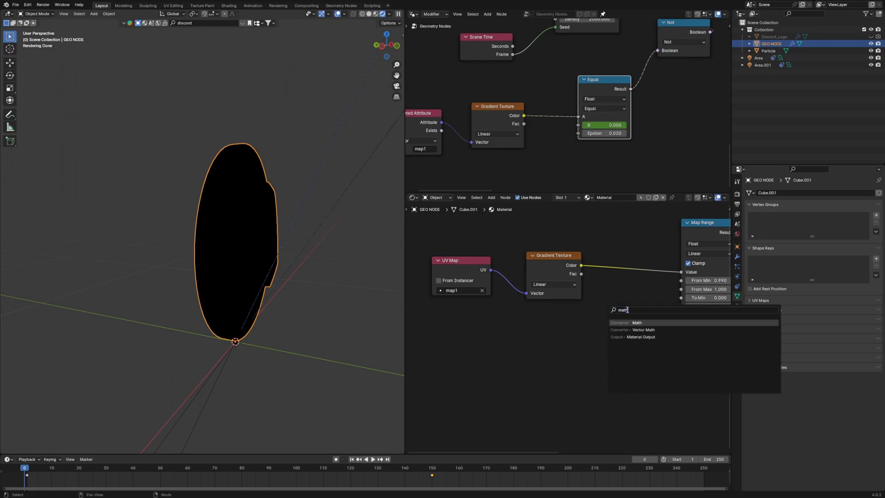
pyautogui.click(636, 323)
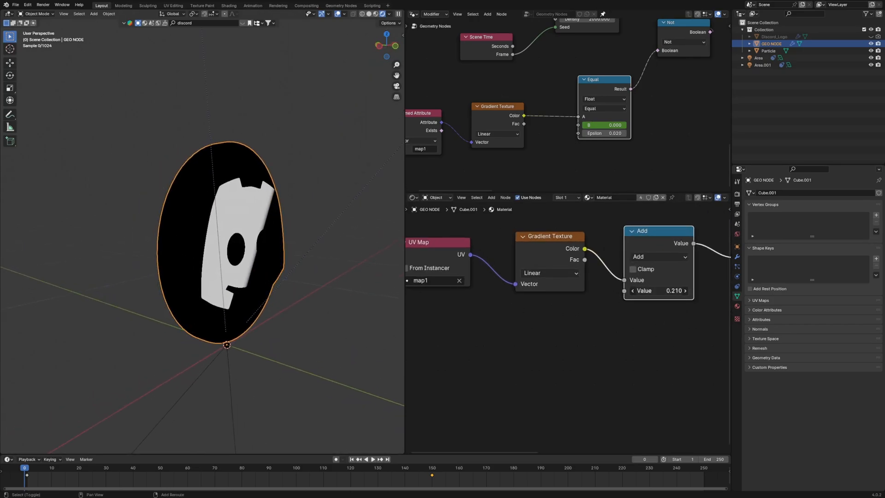
pyautogui.moveTo(647, 290); pyautogui.dragTo(685, 291)
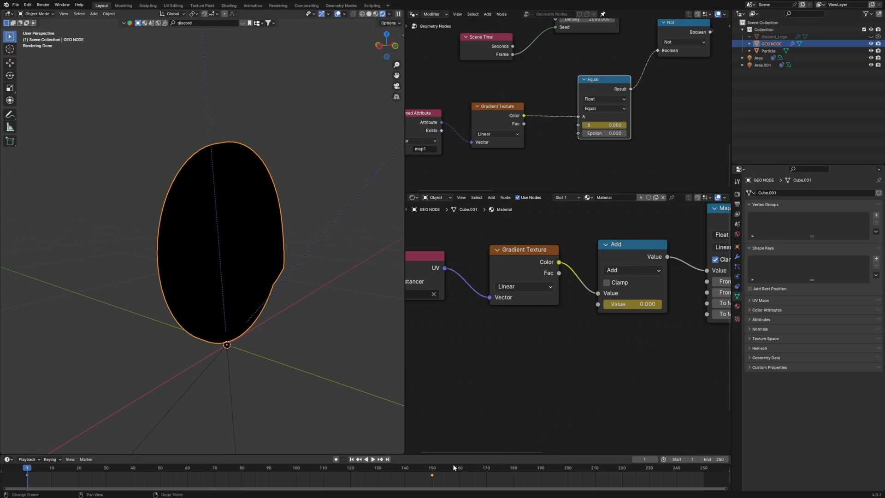
# Keyframe the offset at 0 and set its interpolation between keyframes.
pyautogui.click(432, 474)
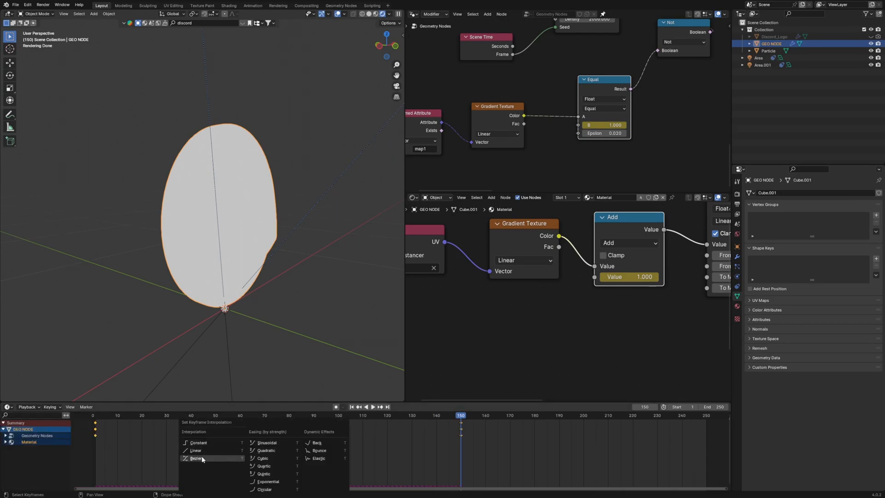
pyautogui.click(193, 458)
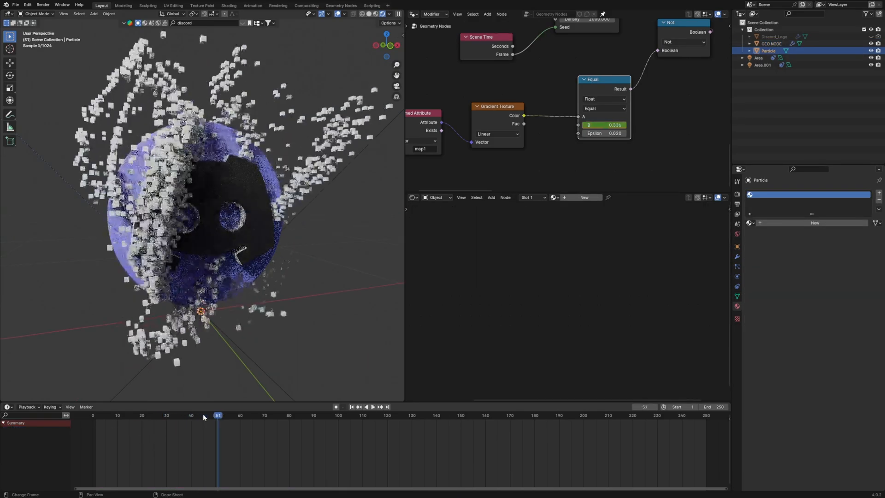
# Select the logo object and stop playback to inspect the dissolve.
pyautogui.click(376, 407)
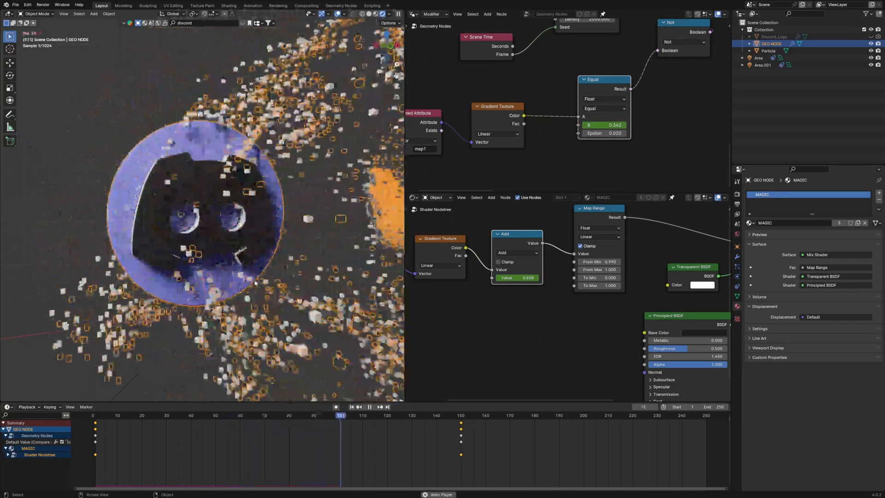
pyautogui.click(370, 420)
pyautogui.write('mapp')
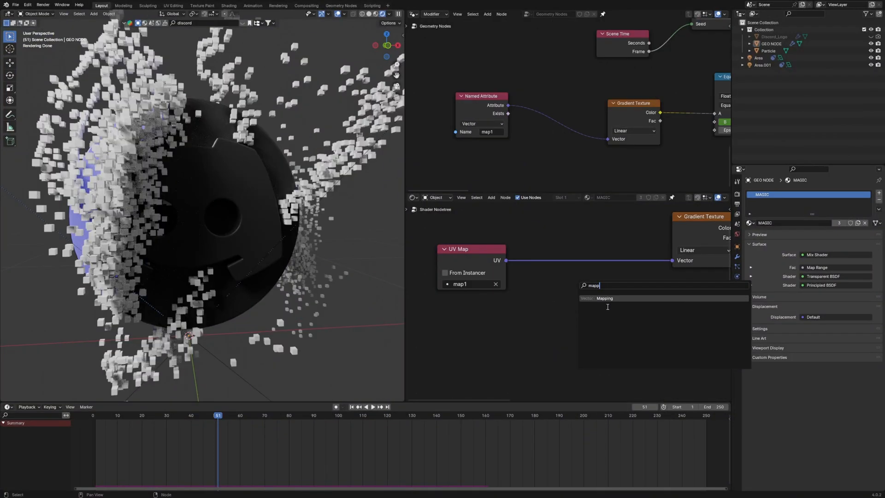
# Add a Mapping node to the logo material, then select a particle cube for its material.
pyautogui.click(604, 298)
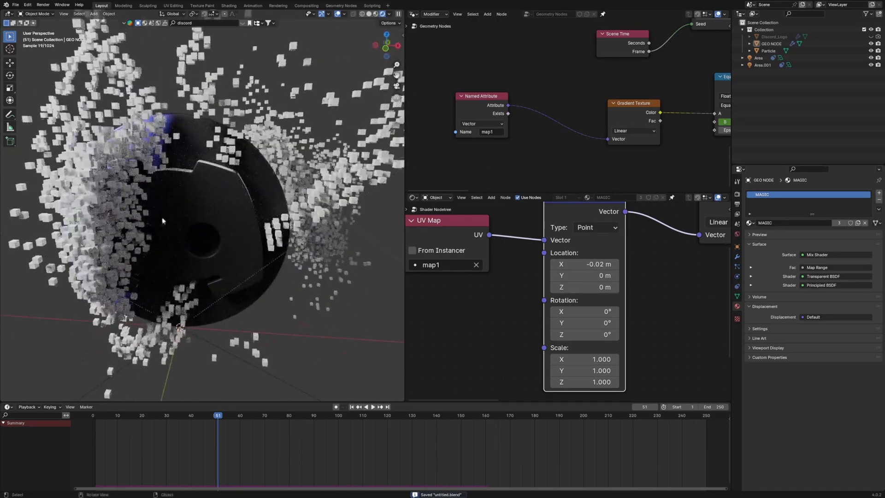
pyautogui.click(374, 407)
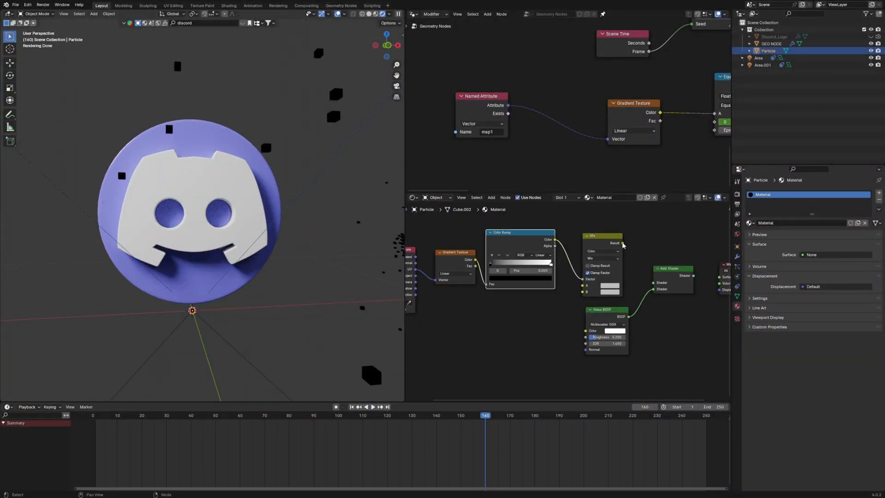
# Maximize the particle material node tree to review the gradient mix into the glass shader.
pyautogui.click(610, 286)
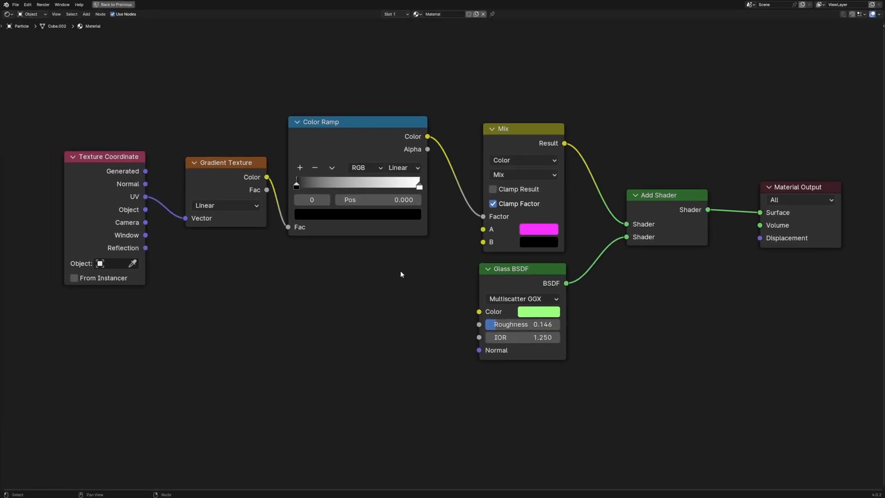
pyautogui.moveTo(651, 144)
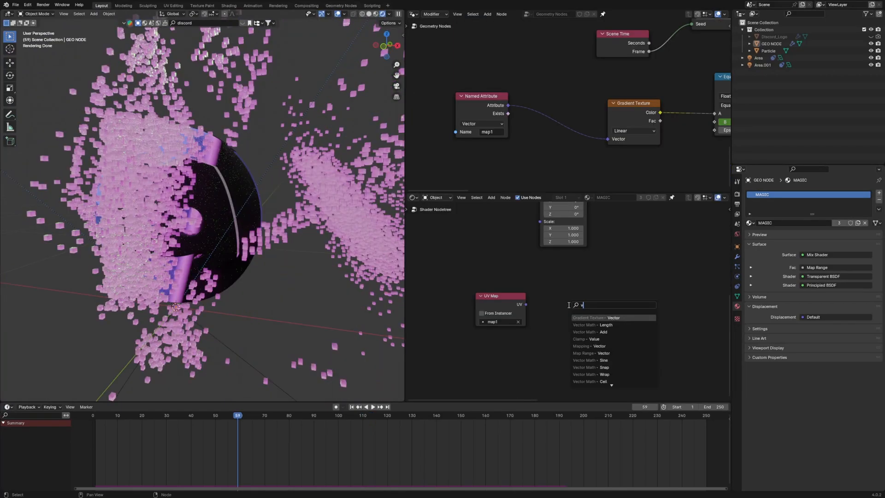
# Add a Chebychev Voronoi texture at scale 70 and sharpen its Color Ramp to a black-white cutoff.
pyautogui.write('oronoi')
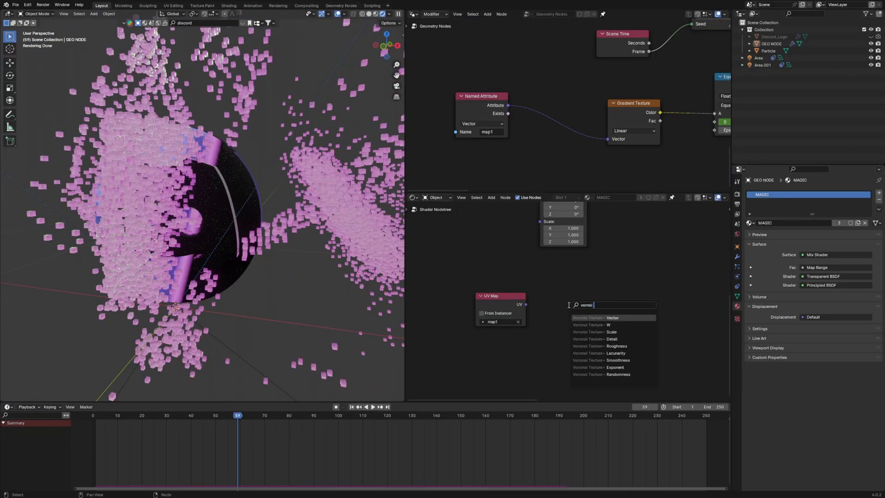
pyautogui.click(588, 317)
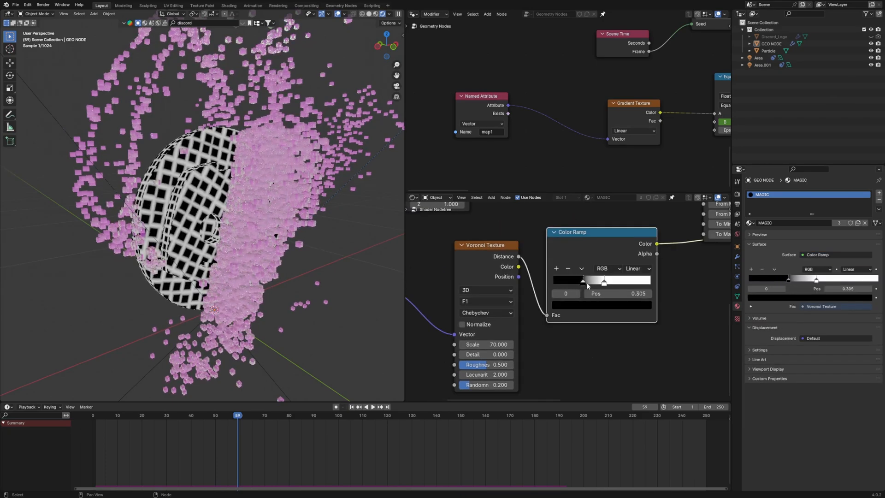
pyautogui.moveTo(585, 281); pyautogui.dragTo(600, 281)
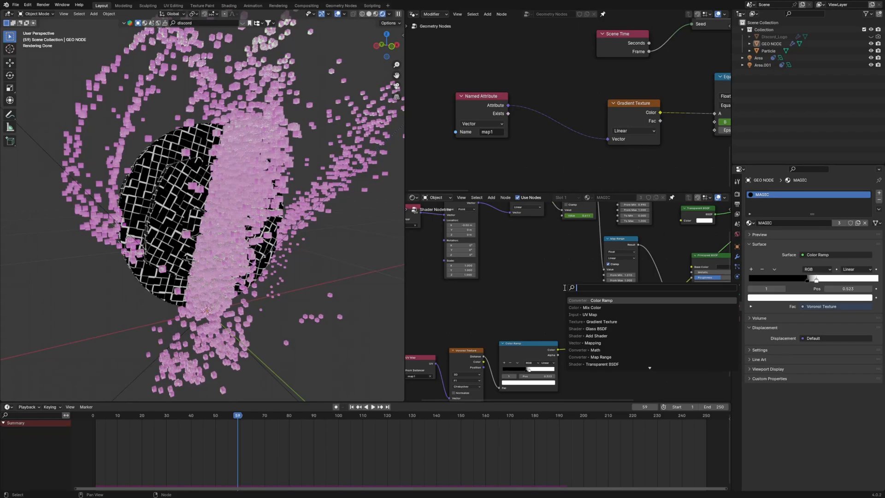
# Add a Math node set to Compare (value 1.01, epsilon 0.01) for the edge band.
pyautogui.click(590, 308)
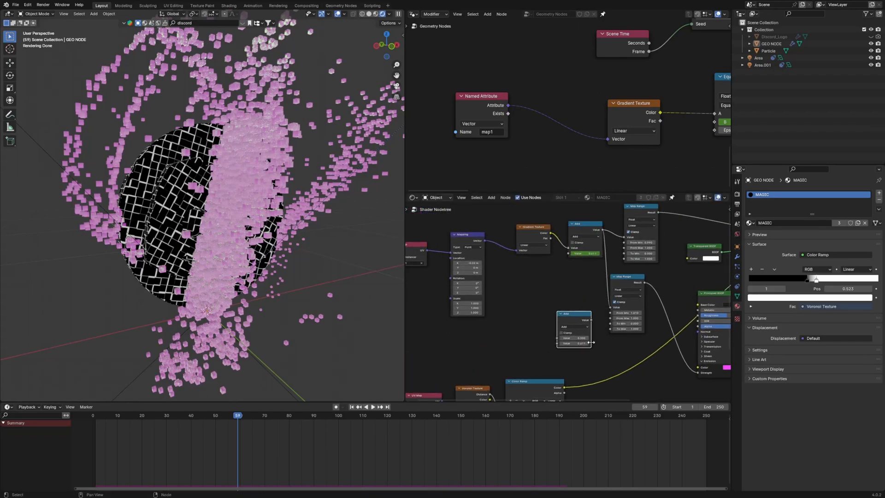
pyautogui.click(554, 301)
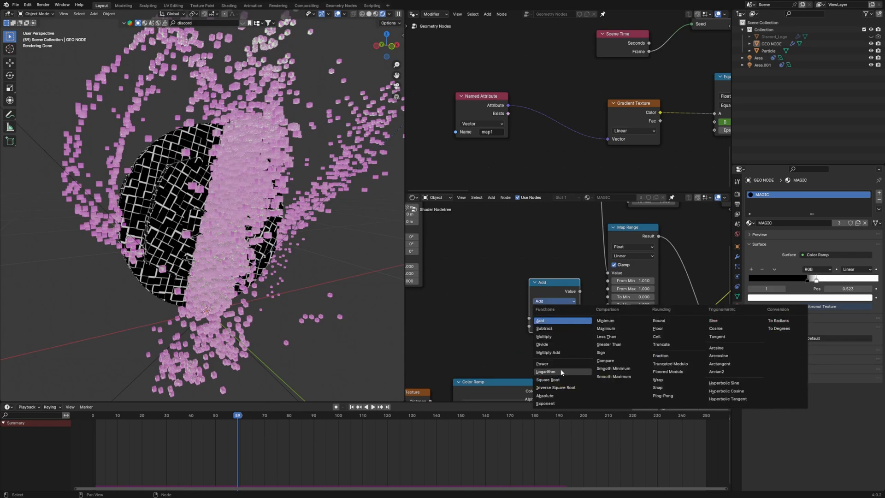
pyautogui.moveTo(614, 356)
pyautogui.write('mix')
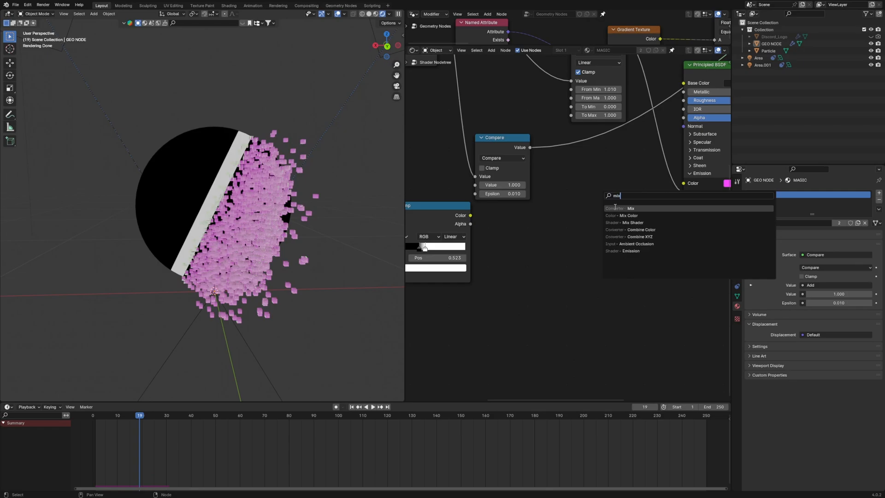
# Add a Darken mix at factor 1 combining the compare band with the Voronoi ramp, tuning the threshold.
pyautogui.click(630, 209)
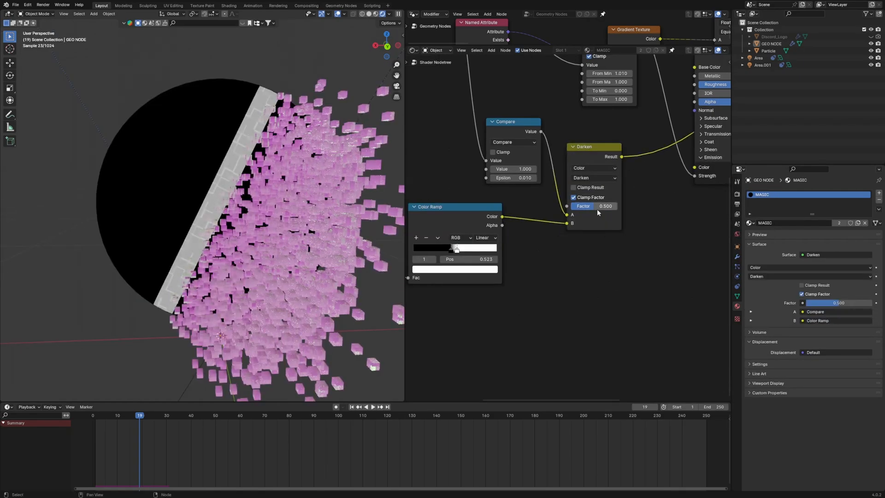
pyautogui.moveTo(593, 206); pyautogui.dragTo(616, 206)
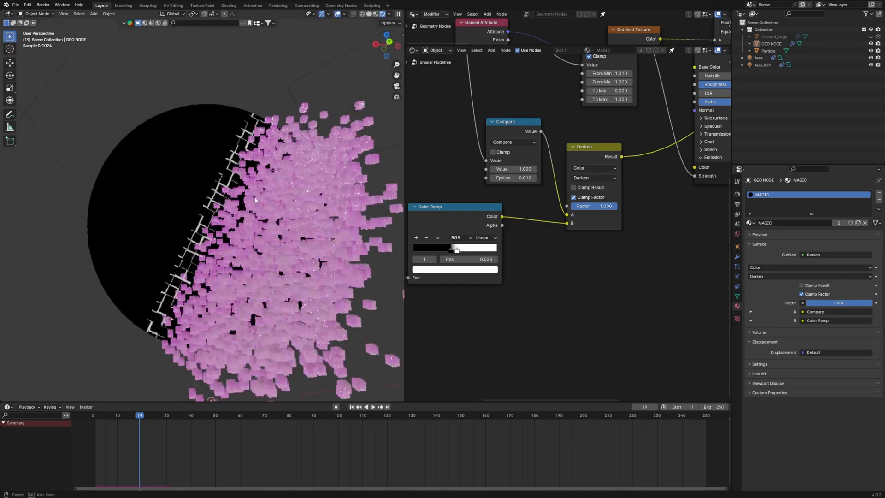
pyautogui.moveTo(254, 200); pyautogui.dragTo(215, 240)
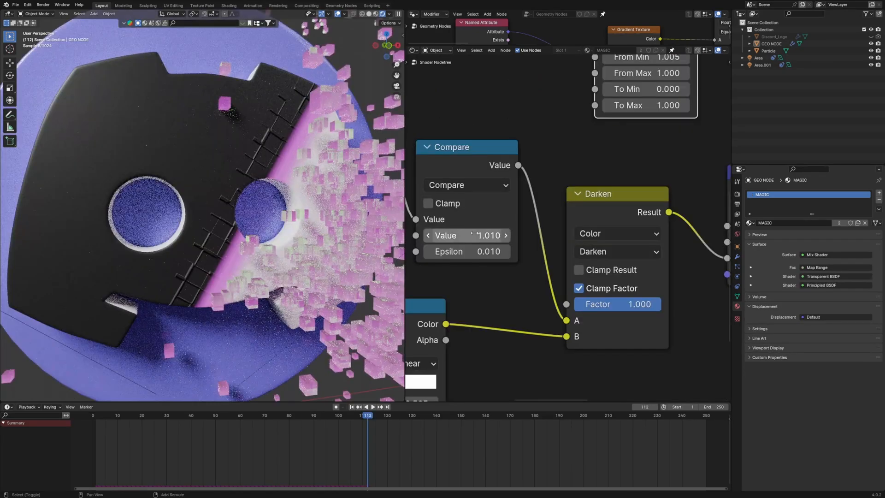
pyautogui.click(374, 420)
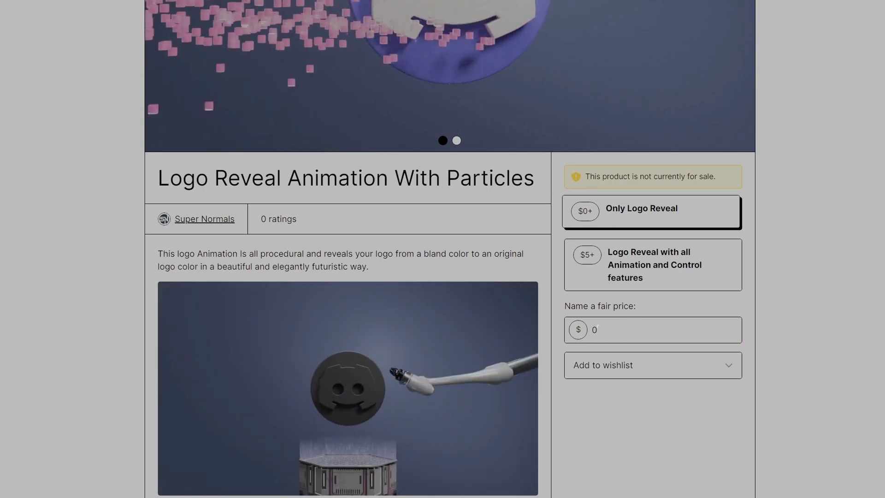
# Enter a fair price of 1234 in the Gumroad price box.
pyautogui.click(604, 329)
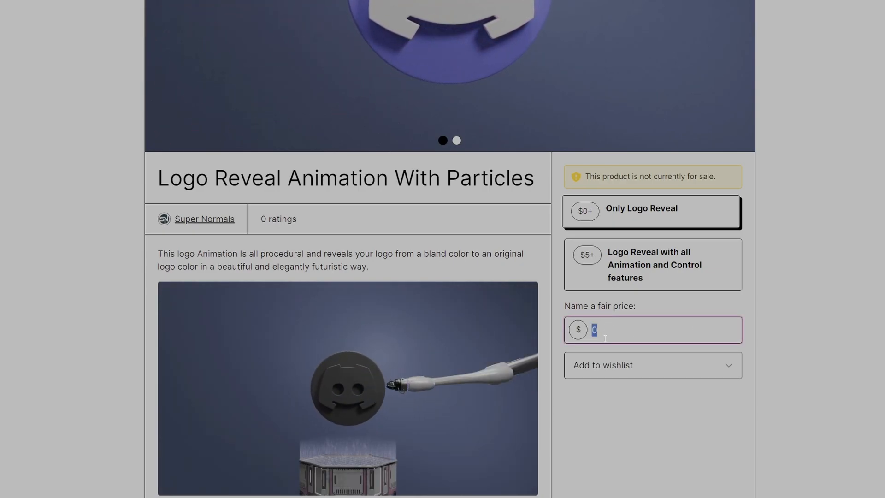
pyautogui.write('1')
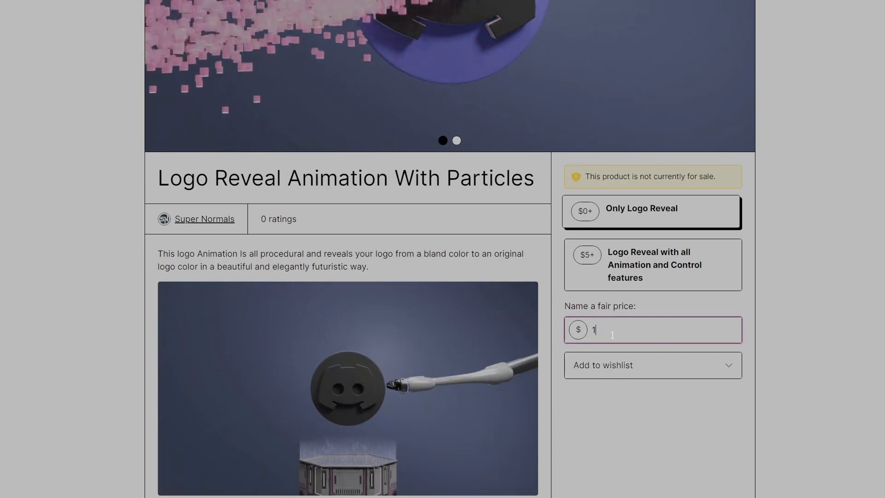
pyautogui.write('234')
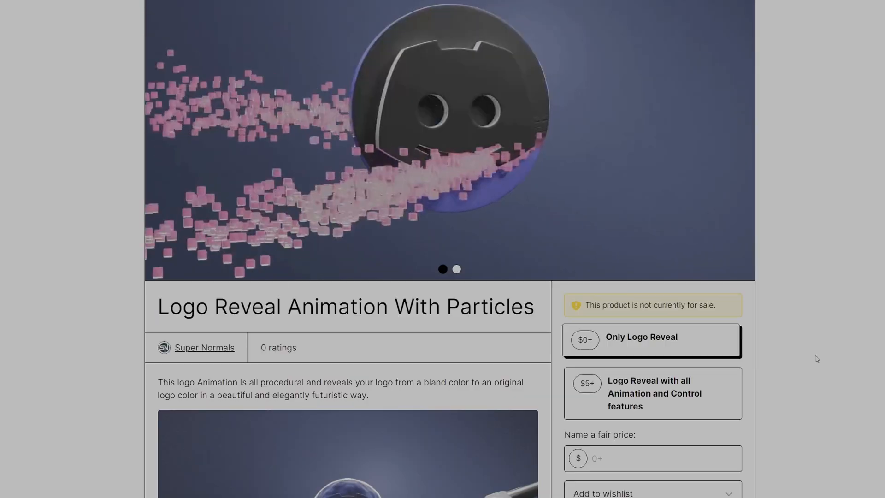
# Scroll down the product description to the what-you-get and controls sections.
pyautogui.scroll(-3)
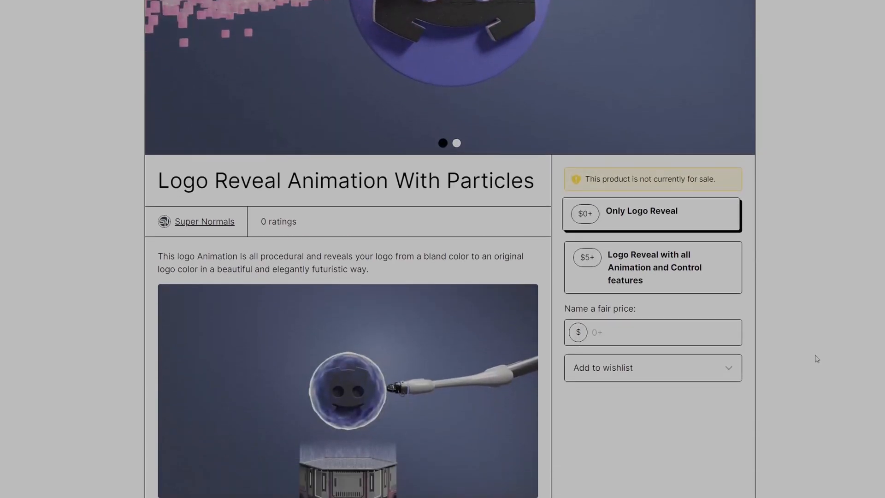
pyautogui.scroll(-3)
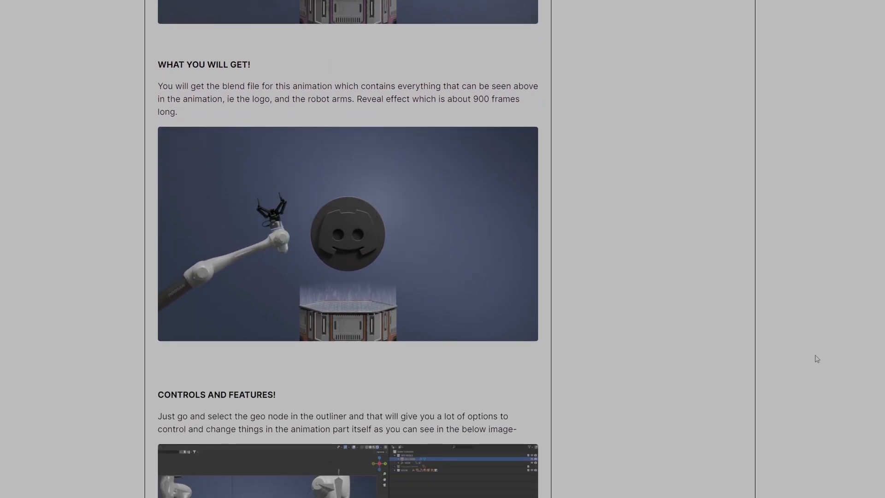
pyautogui.scroll(-3)
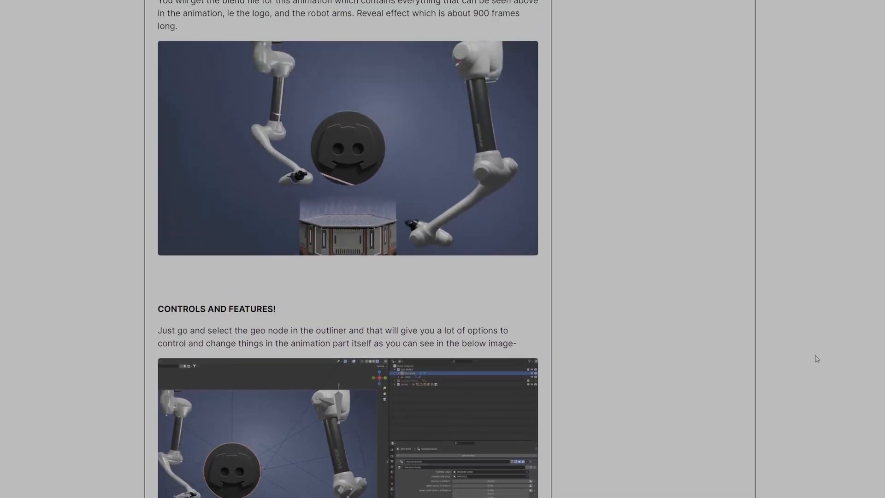